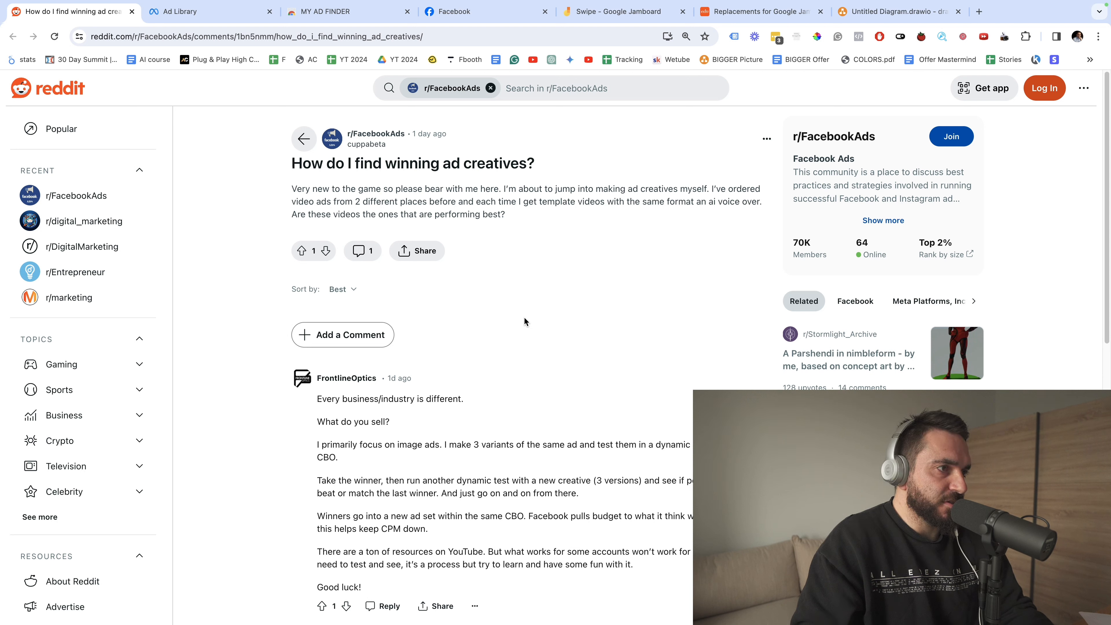
{"action": "mouse_move", "coordinate": [528, 312]}
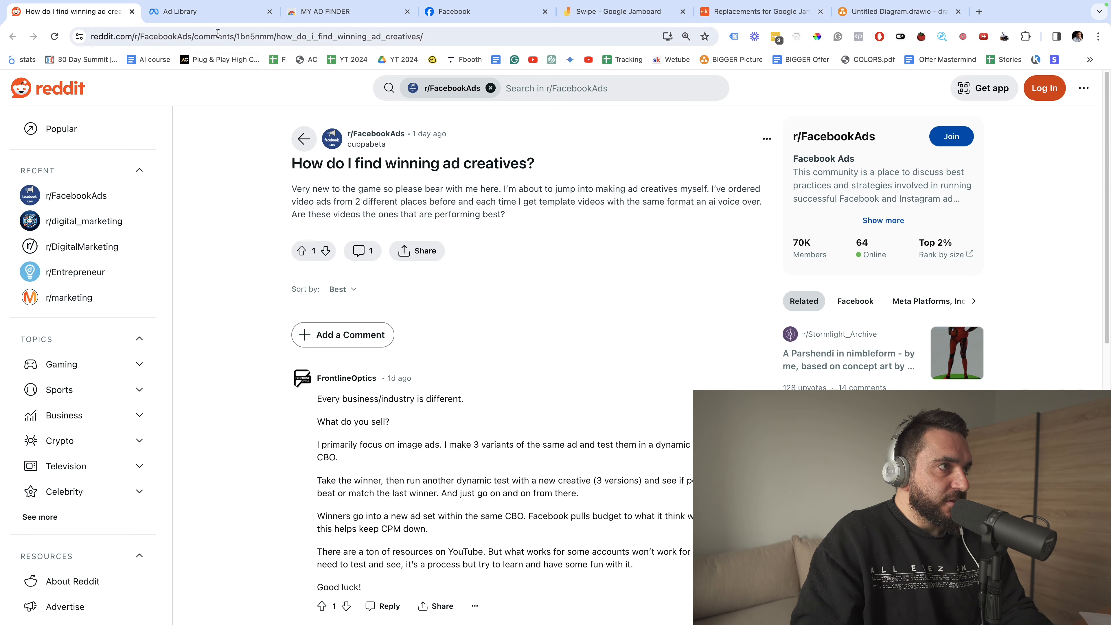
Set the Ad Library search to United States, all ads, ready for a keyword.
{"action": "left_click", "coordinate": [211, 11]}
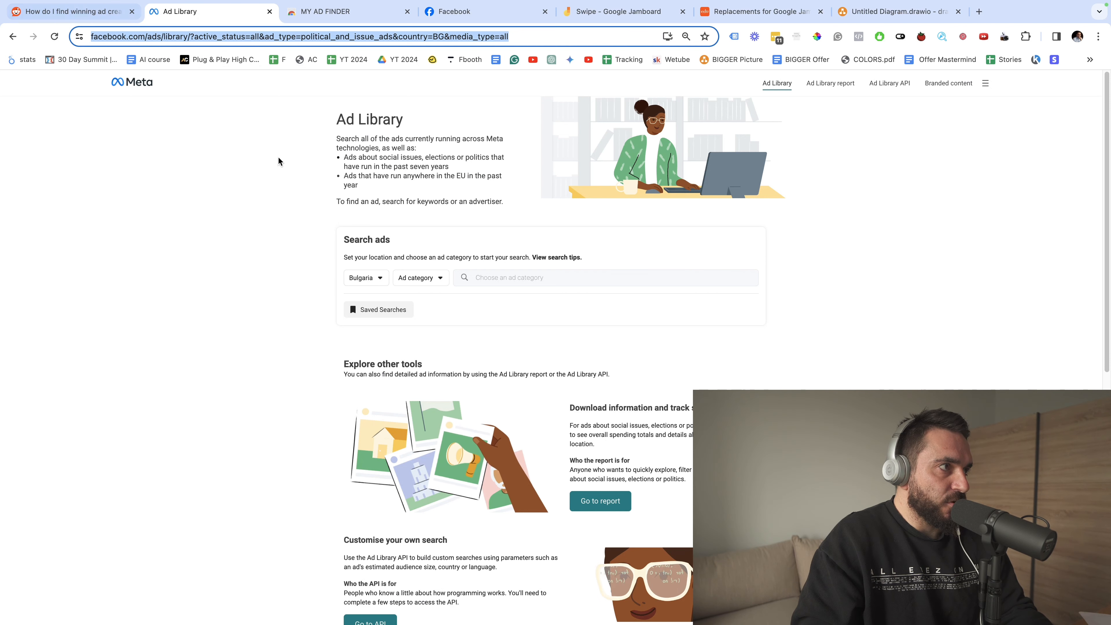
{"action": "left_click", "coordinate": [362, 277]}
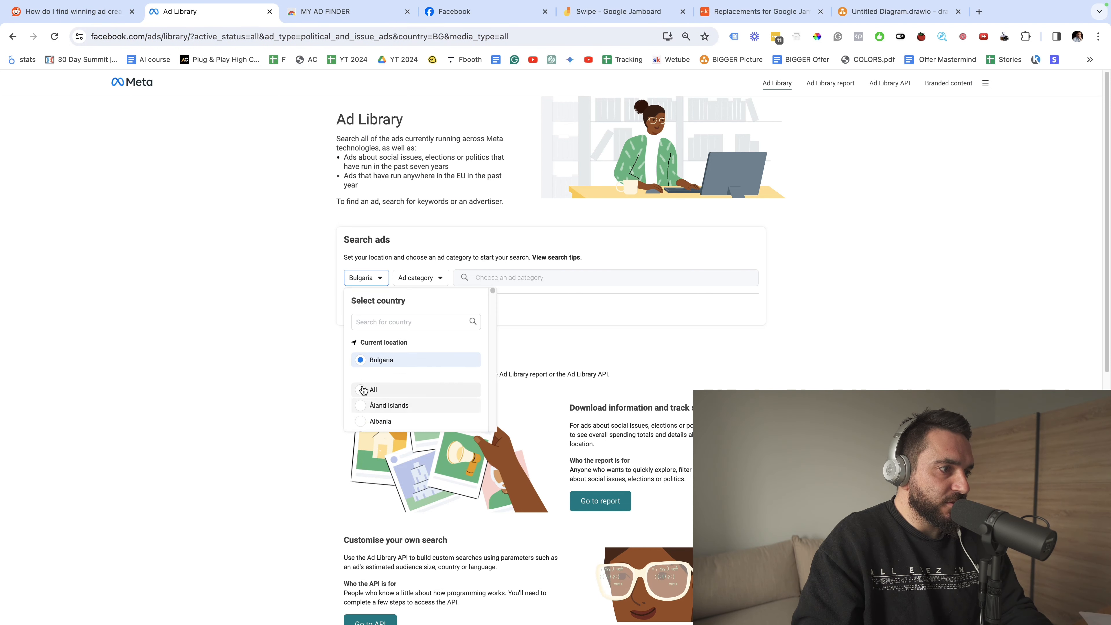
{"action": "left_click", "coordinate": [373, 389]}
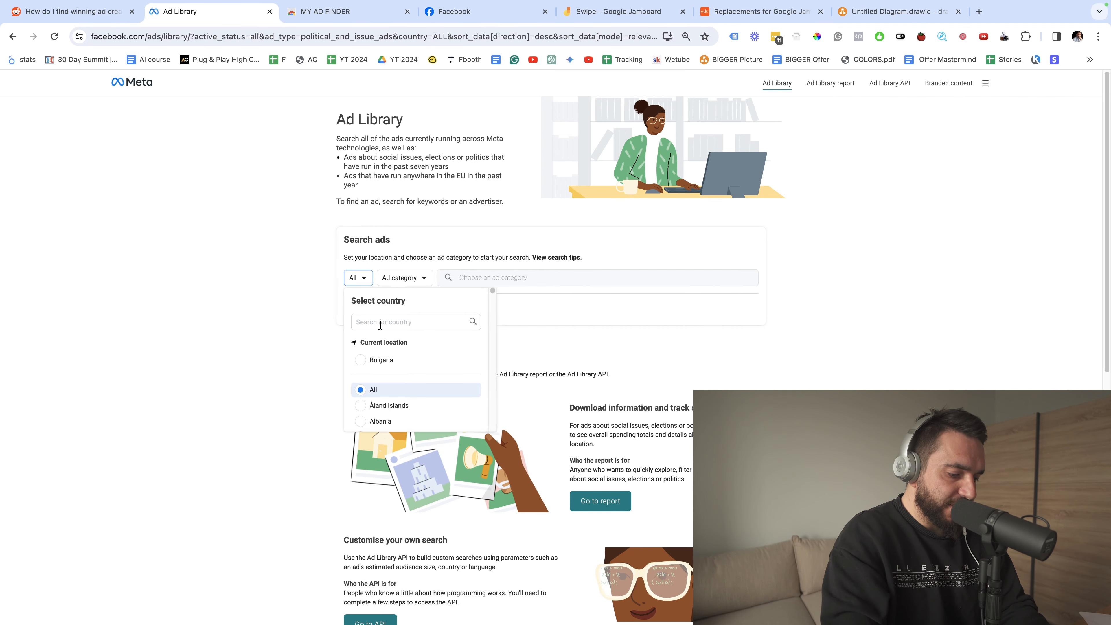
{"action": "type", "text": "un"}
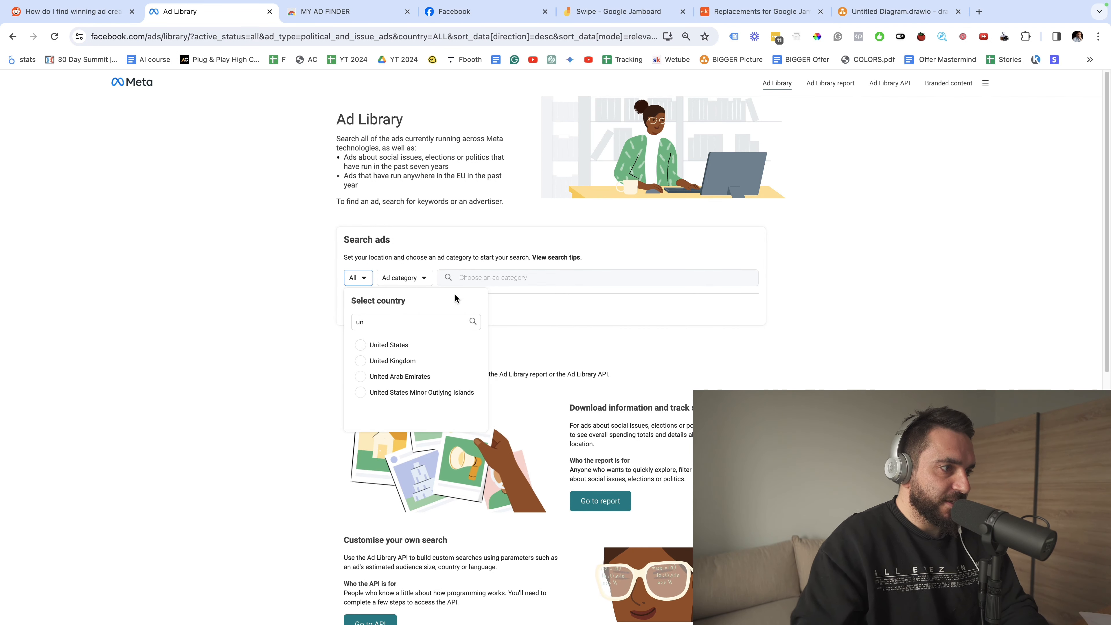
{"action": "left_click", "coordinate": [389, 345]}
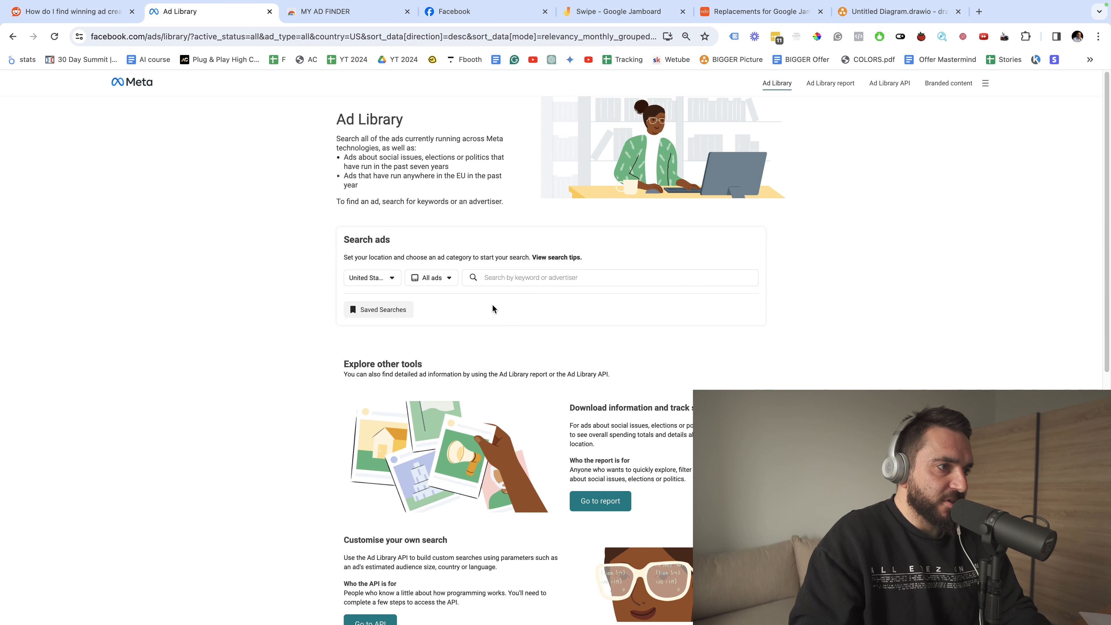
{"action": "left_click", "coordinate": [609, 277]}
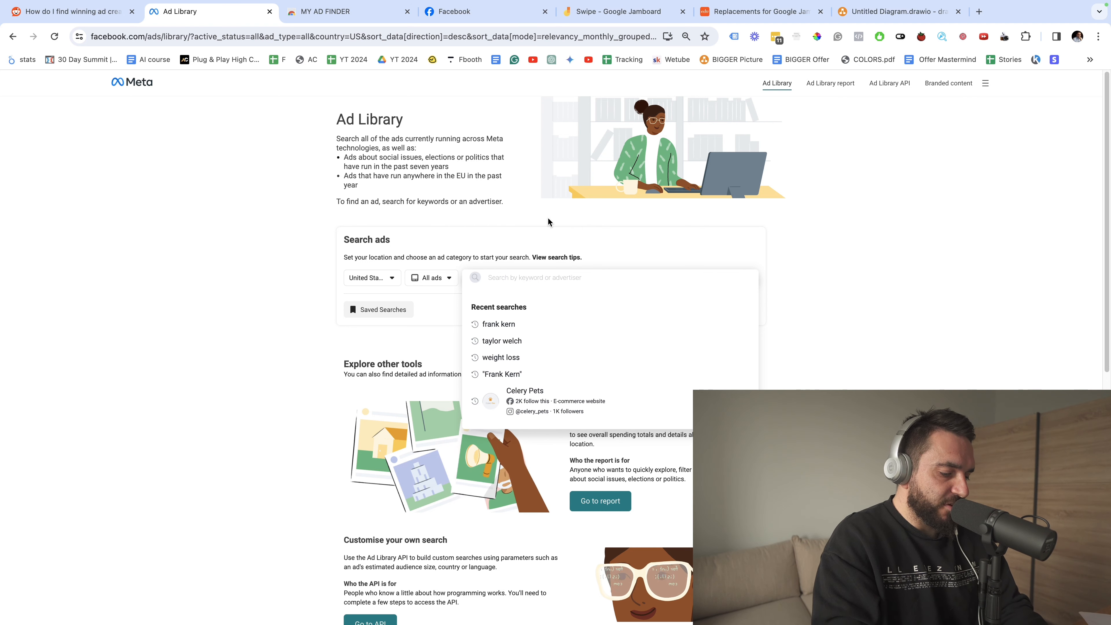
Search 'dog food' ads and scroll through the active United States results.
{"action": "type", "text": "dog food"}
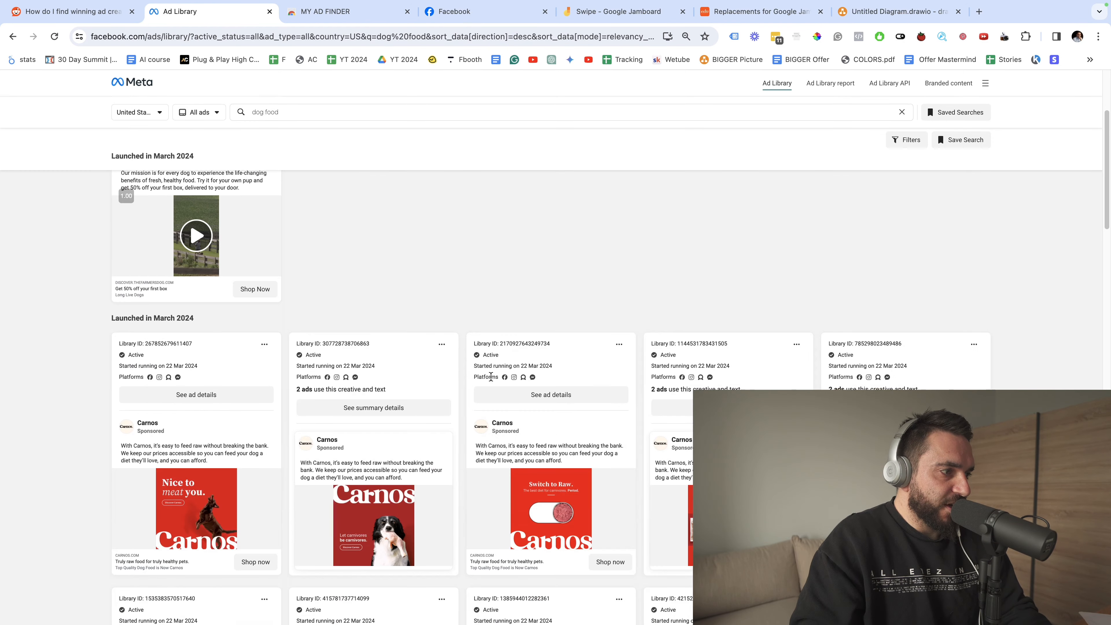
{"action": "scroll", "scroll_direction": "down", "scroll_amount": 3}
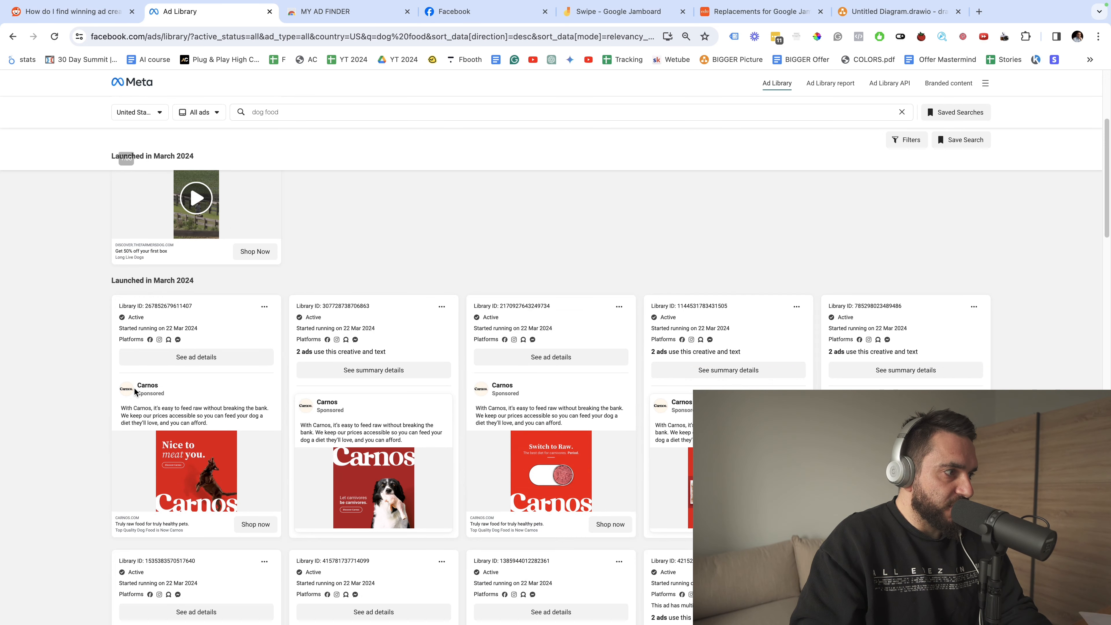
{"action": "scroll", "scroll_direction": "down", "scroll_amount": 3}
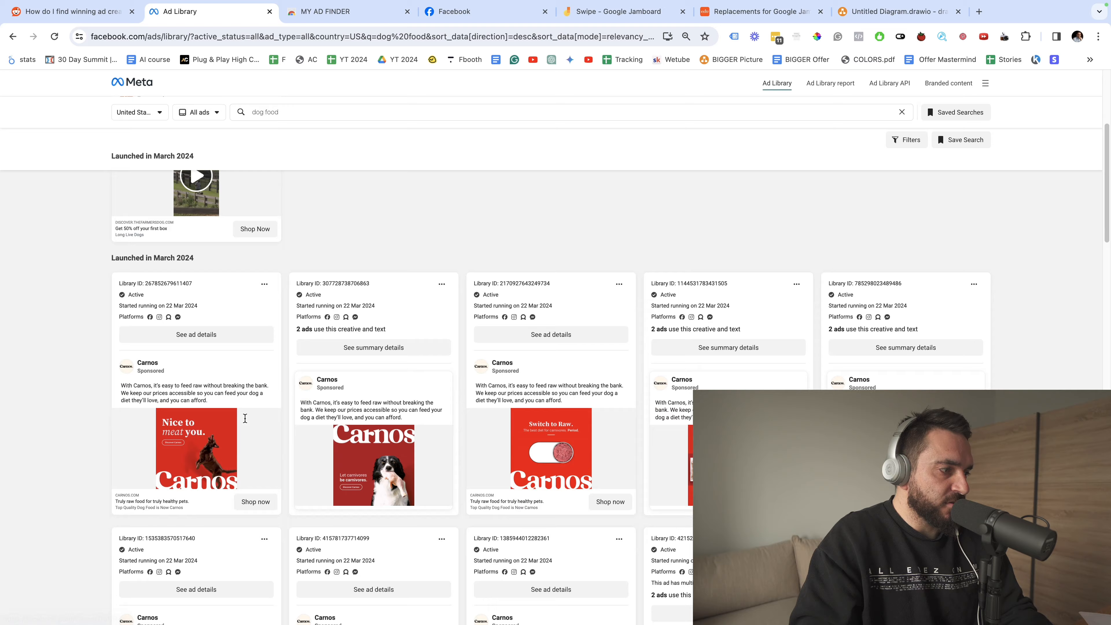
{"action": "scroll", "scroll_direction": "down", "scroll_amount": 3}
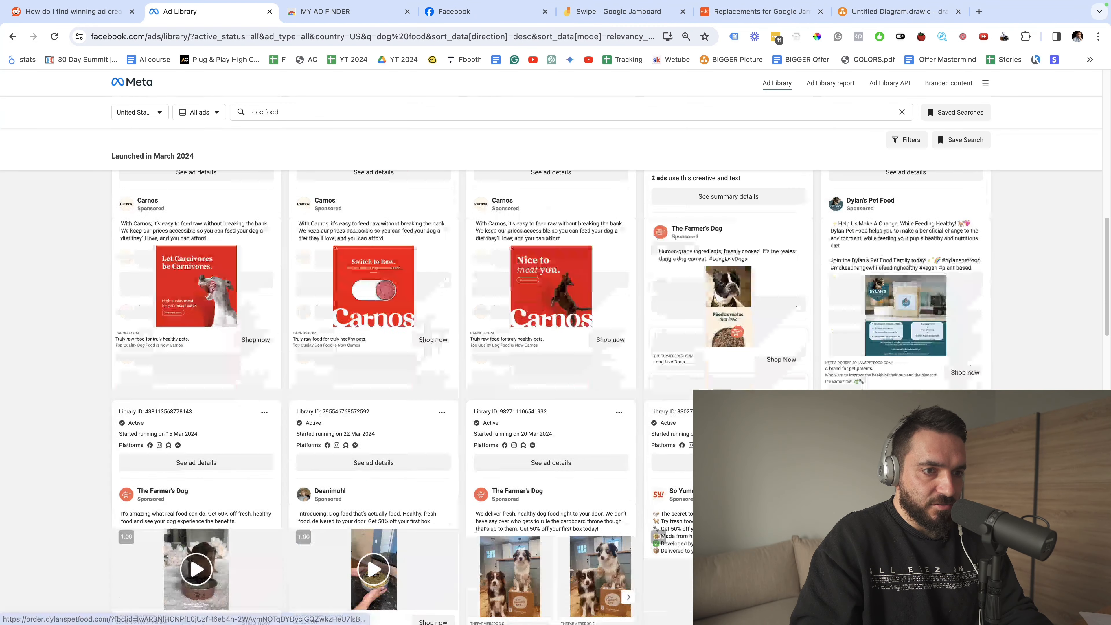
{"action": "scroll", "scroll_direction": "down", "scroll_amount": 3}
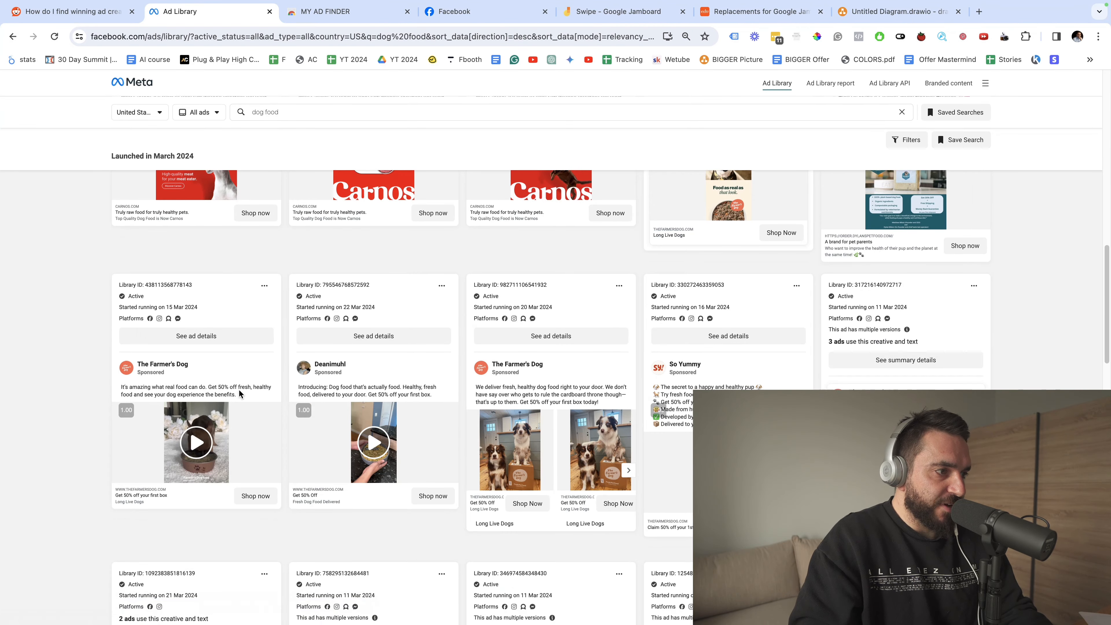
{"action": "scroll", "scroll_direction": "down", "scroll_amount": 3}
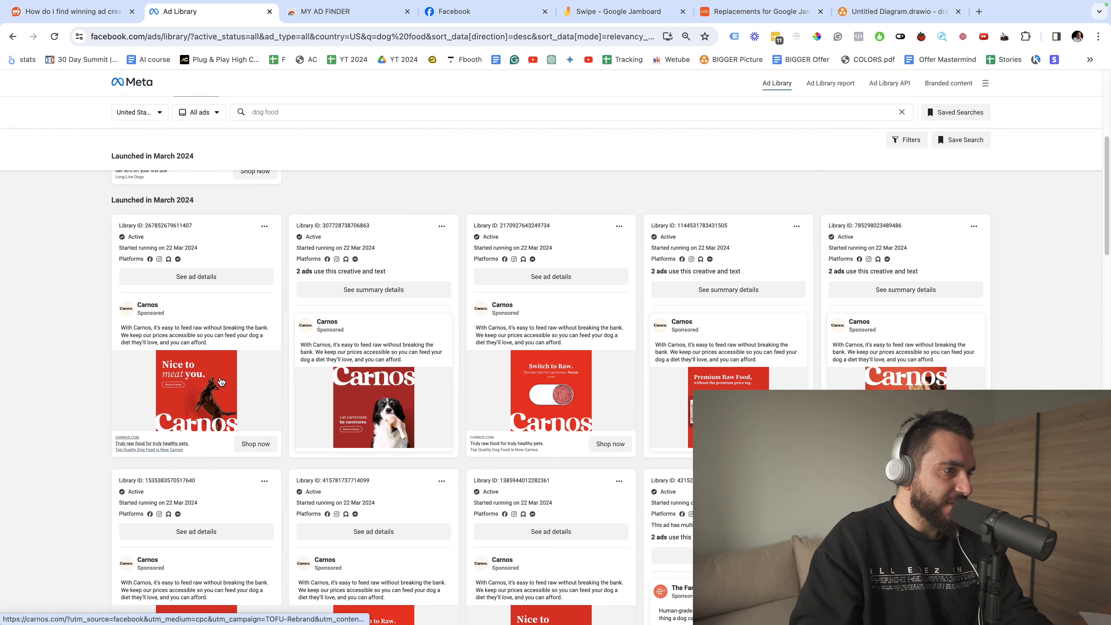
{"action": "mouse_move", "coordinate": [492, 407]}
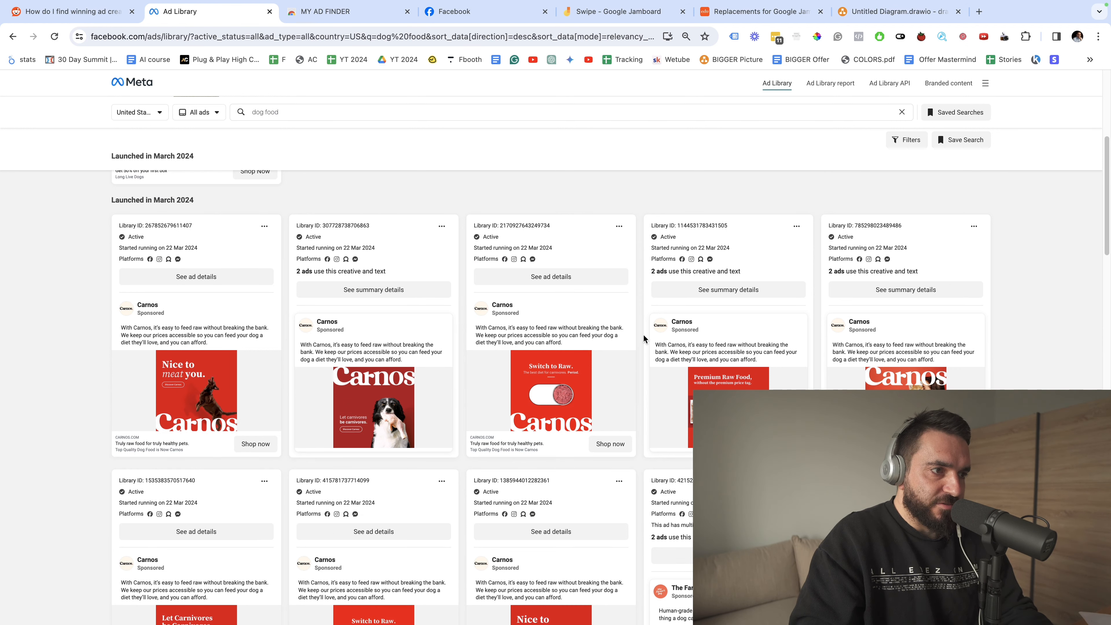
{"action": "mouse_move", "coordinate": [551, 325]}
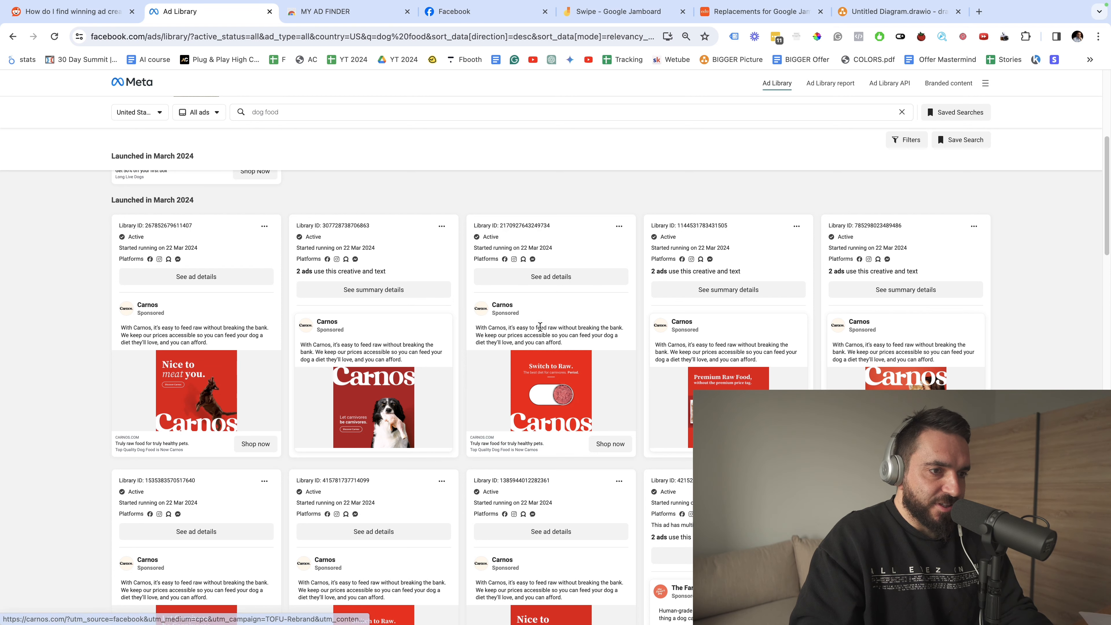
{"action": "mouse_move", "coordinate": [628, 418]}
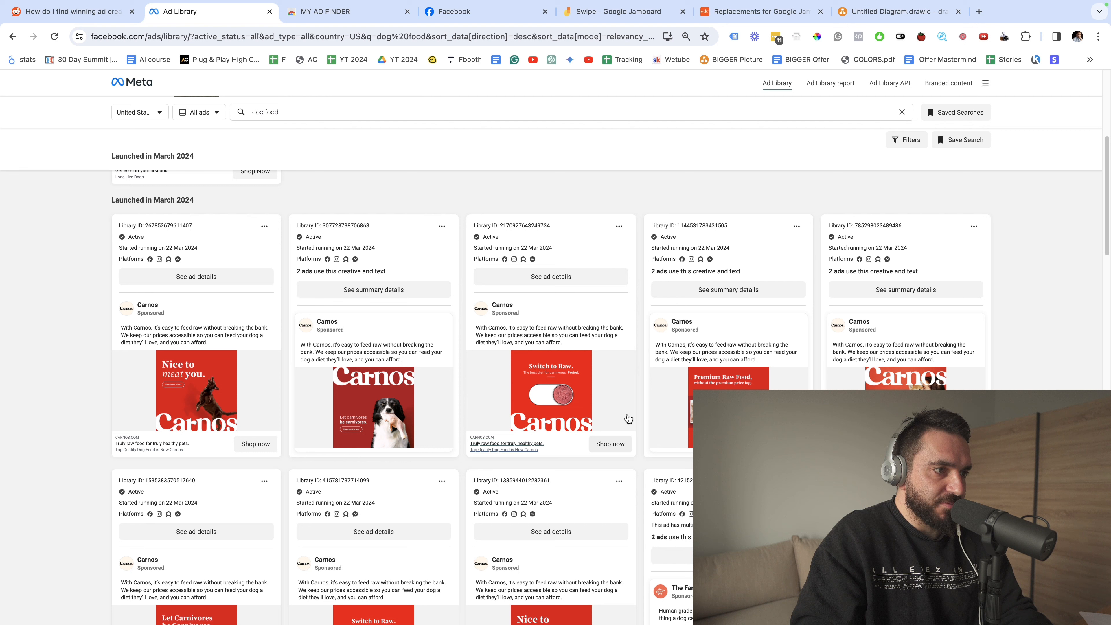
{"action": "mouse_move", "coordinate": [501, 366]}
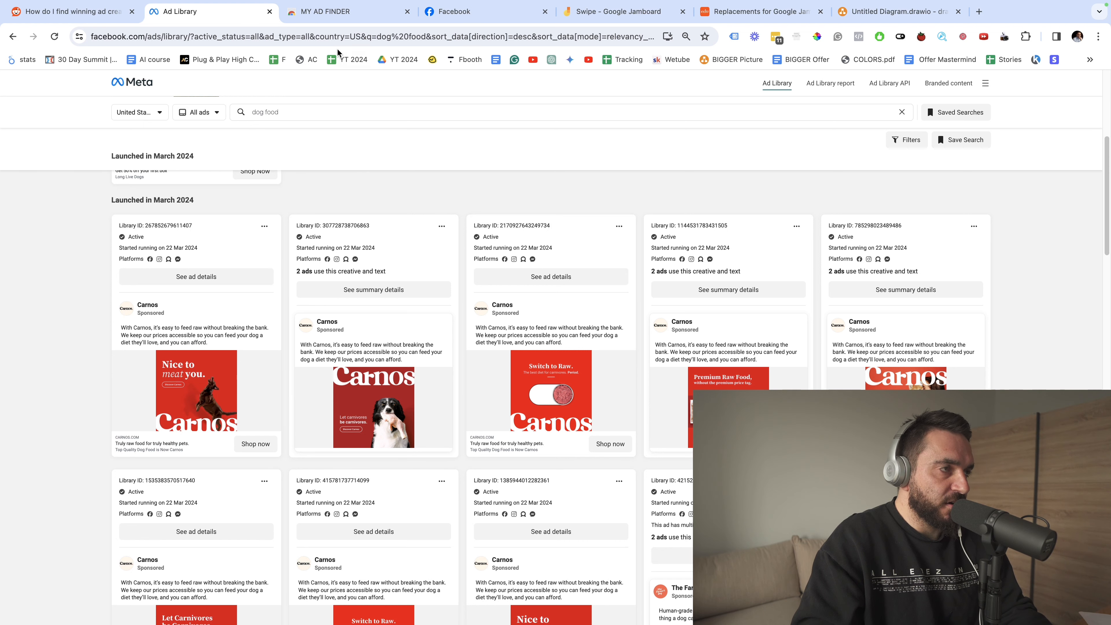
{"action": "left_click", "coordinate": [347, 12]}
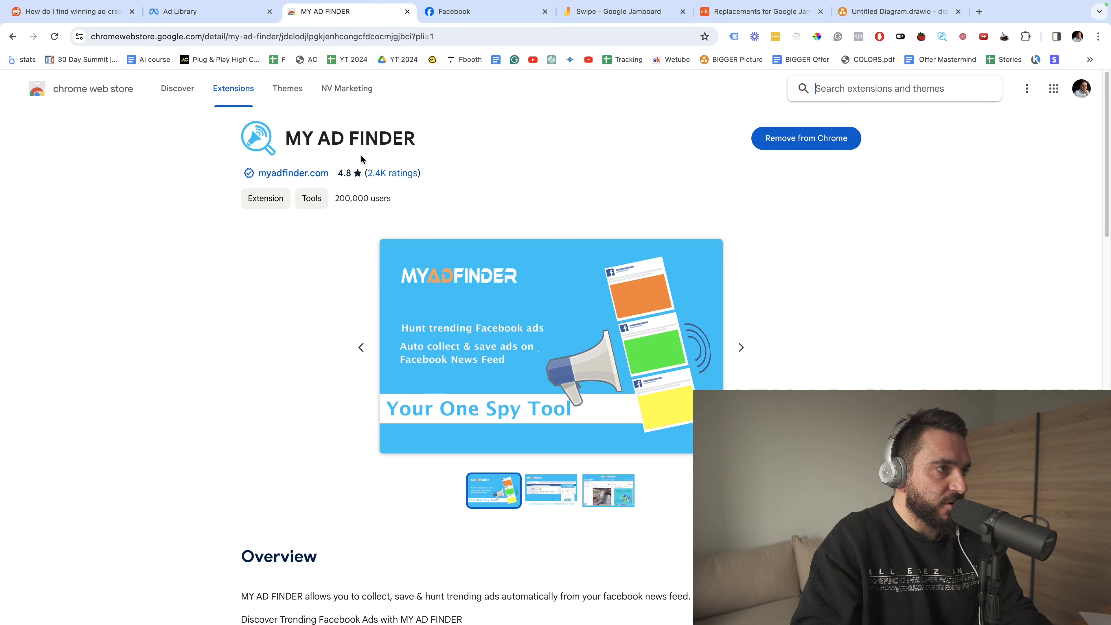
Leave the MY AD FINDER store page for the Facebook tab.
{"action": "left_click", "coordinate": [454, 12]}
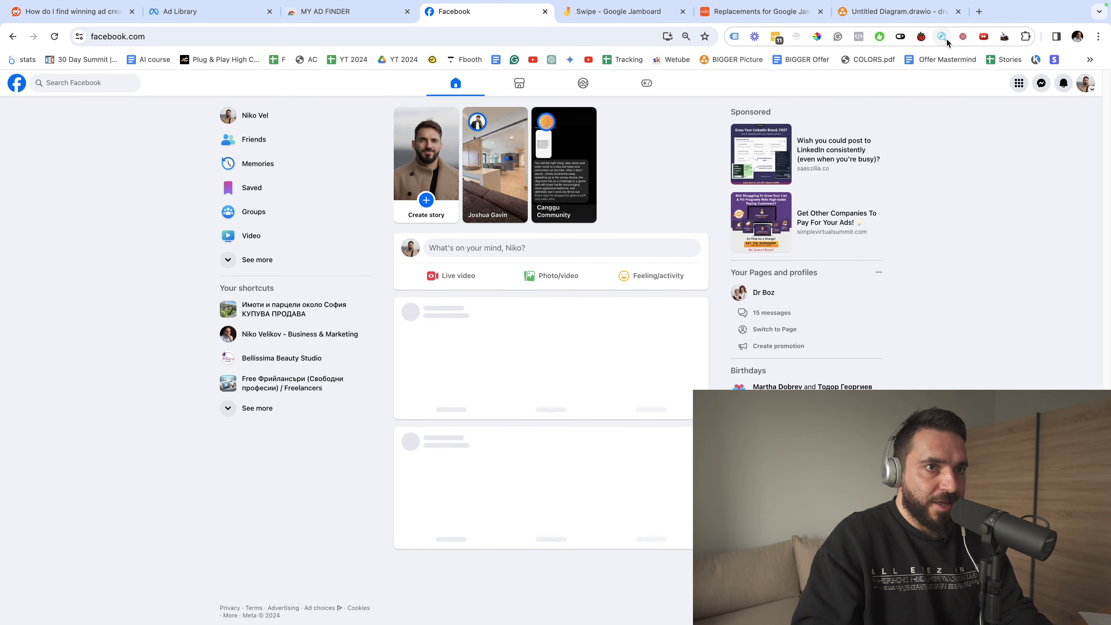
Activate the MY AD FINDER extension icon over the Facebook home feed.
{"action": "left_click", "coordinate": [943, 36]}
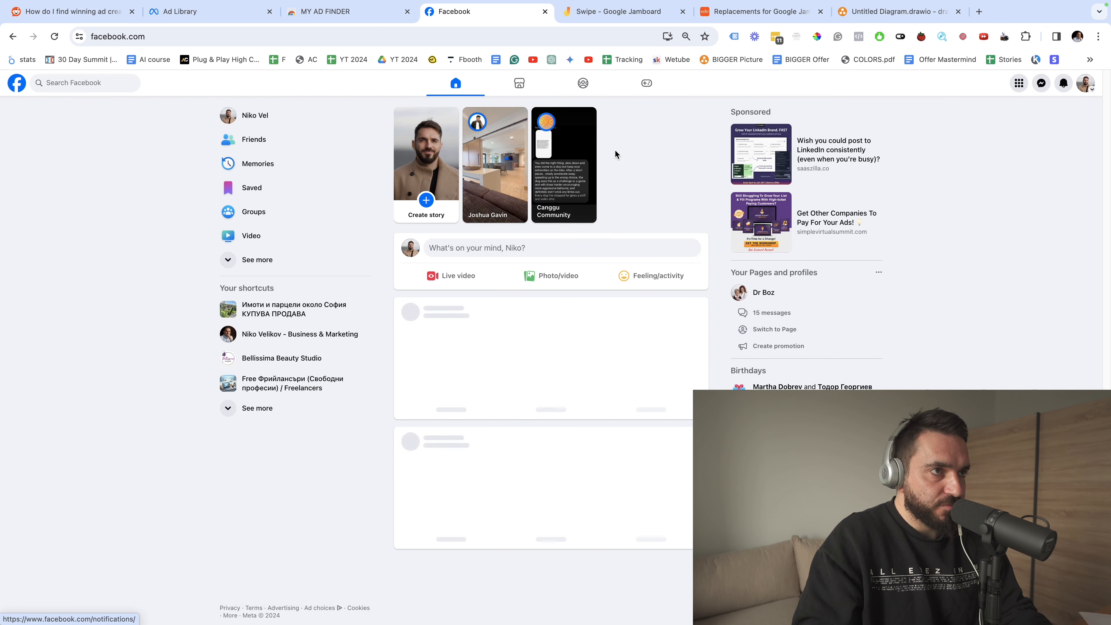
{"action": "mouse_move", "coordinate": [559, 275]}
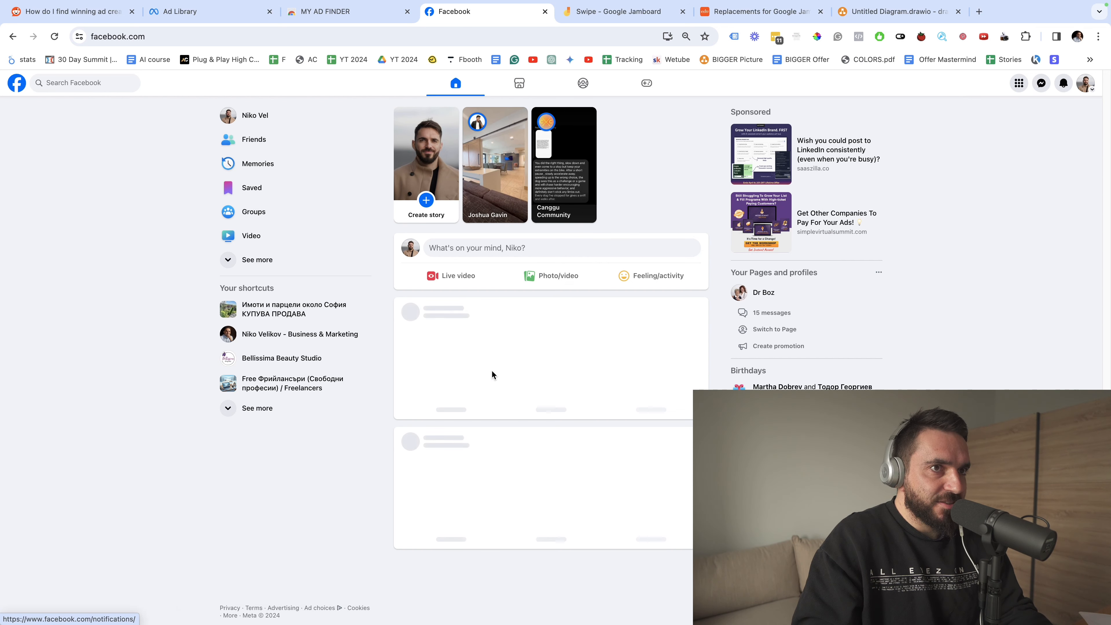
{"action": "mouse_move", "coordinate": [470, 369]}
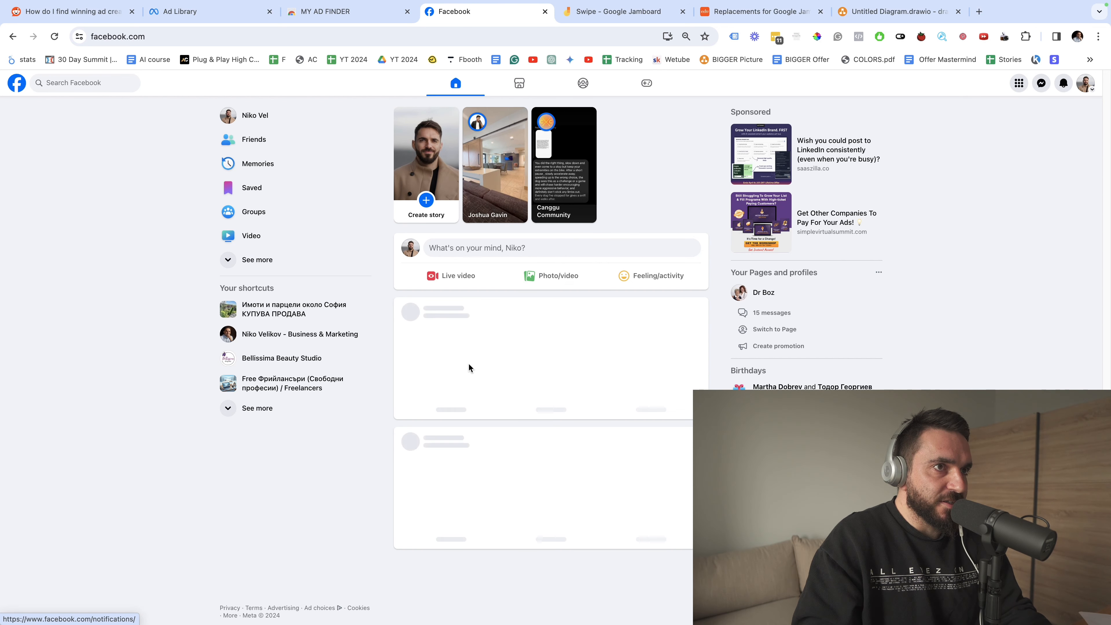
{"action": "mouse_move", "coordinate": [641, 309]}
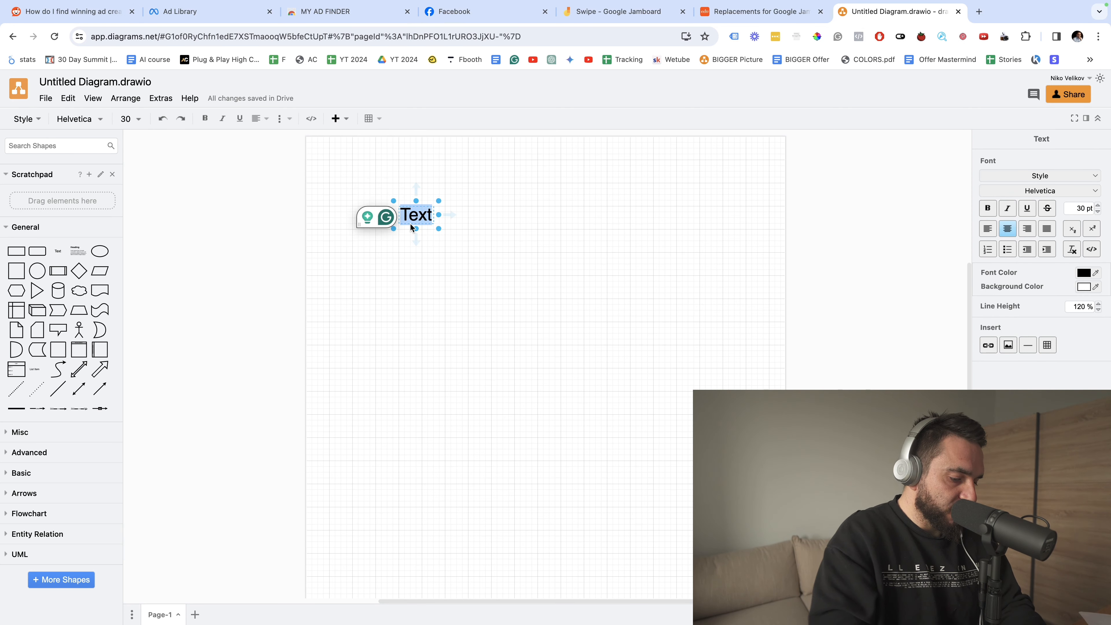
Write the list: Focus on Copy, Brainstorm 10 ads ideas, Create visuals, Create videos.
{"action": "type", "text": "Focus on Copy"}
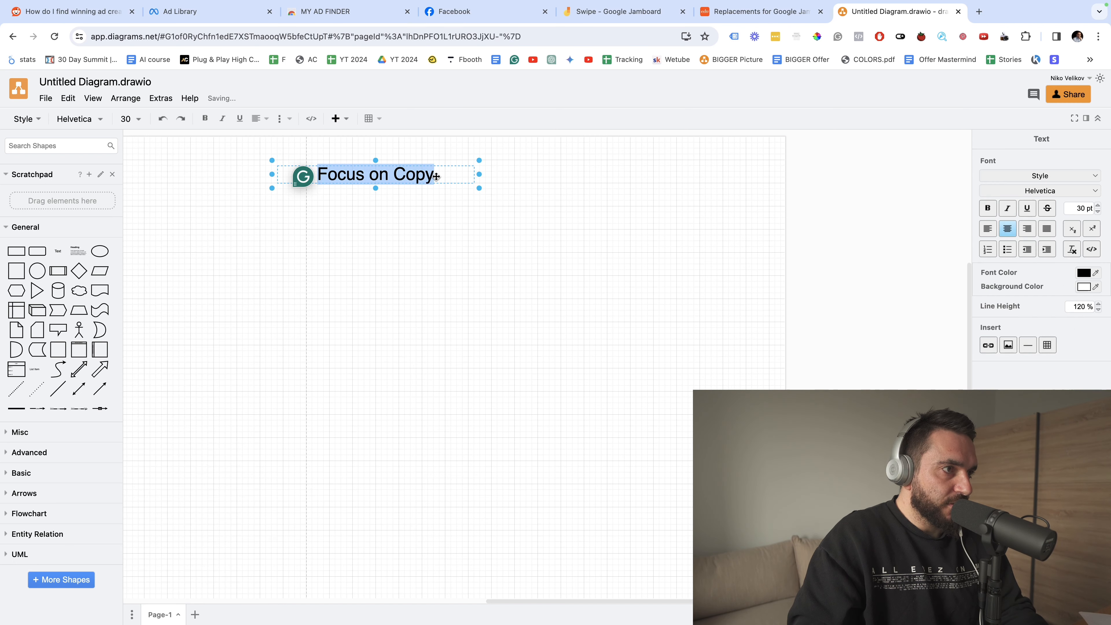
{"action": "type", "text": "Brainstorm 10"}
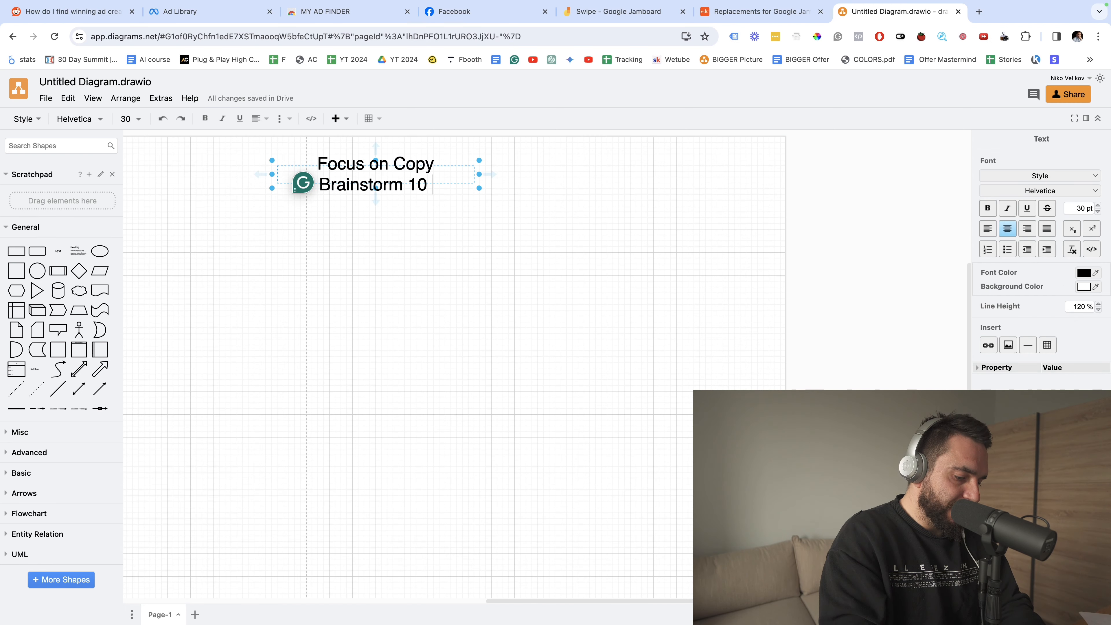
{"action": "type", "text": "ads ideas"}
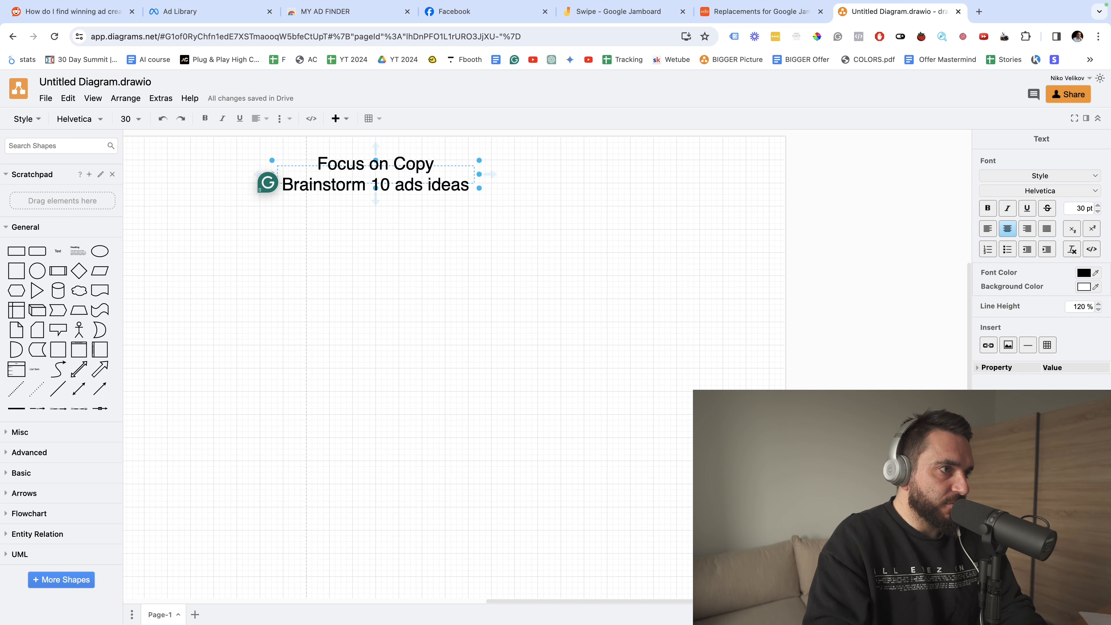
{"action": "type", "text": "Create visuals"}
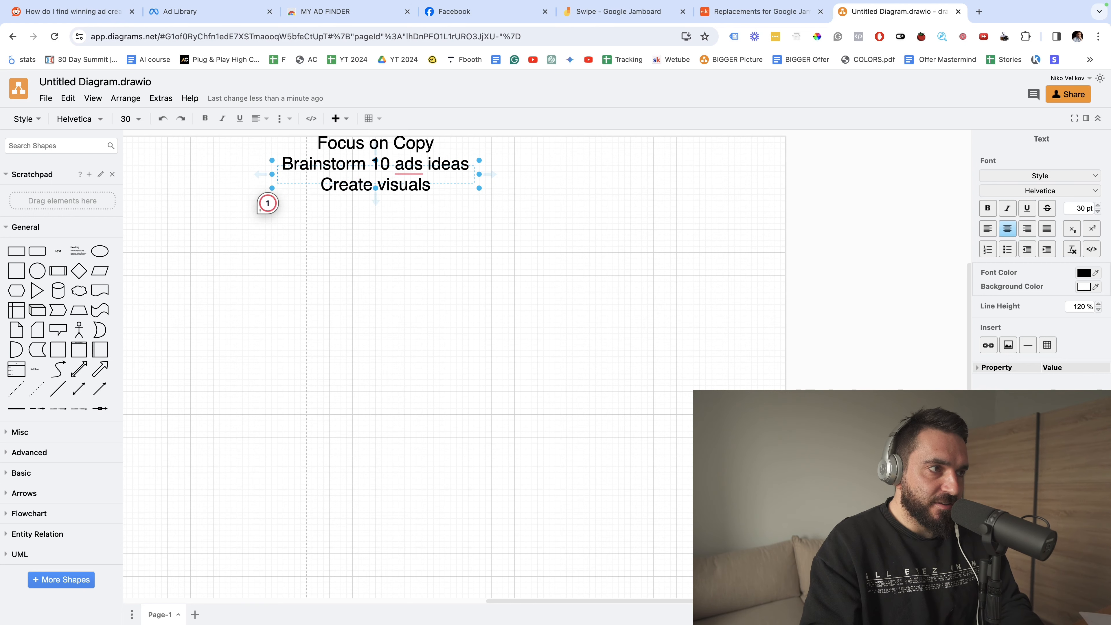
{"action": "type", "text": "Create"}
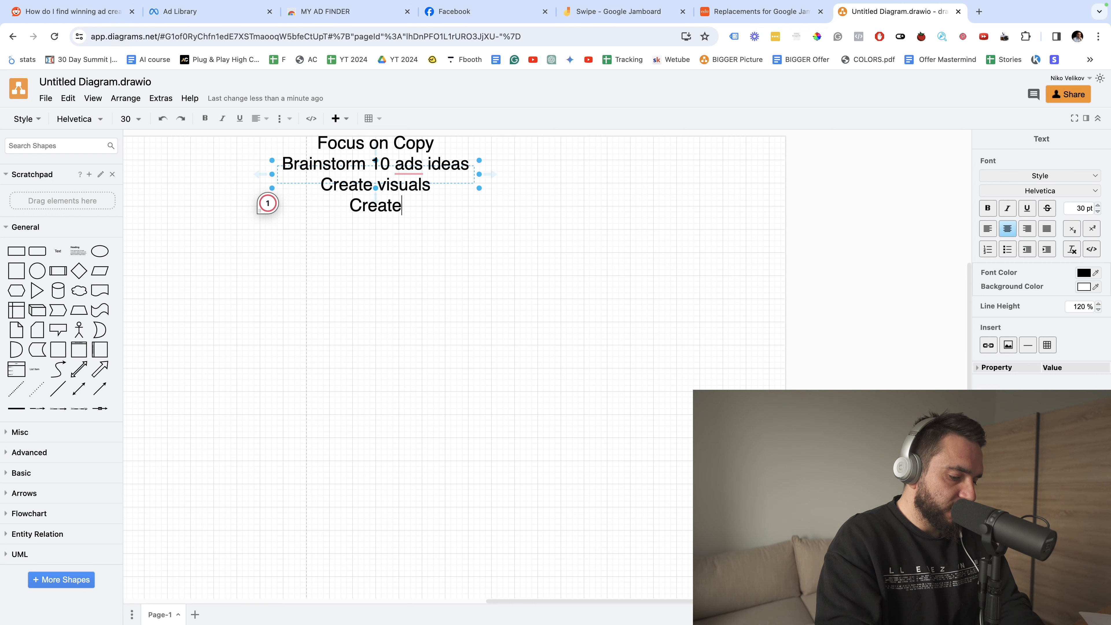
{"action": "type", "text": "videos"}
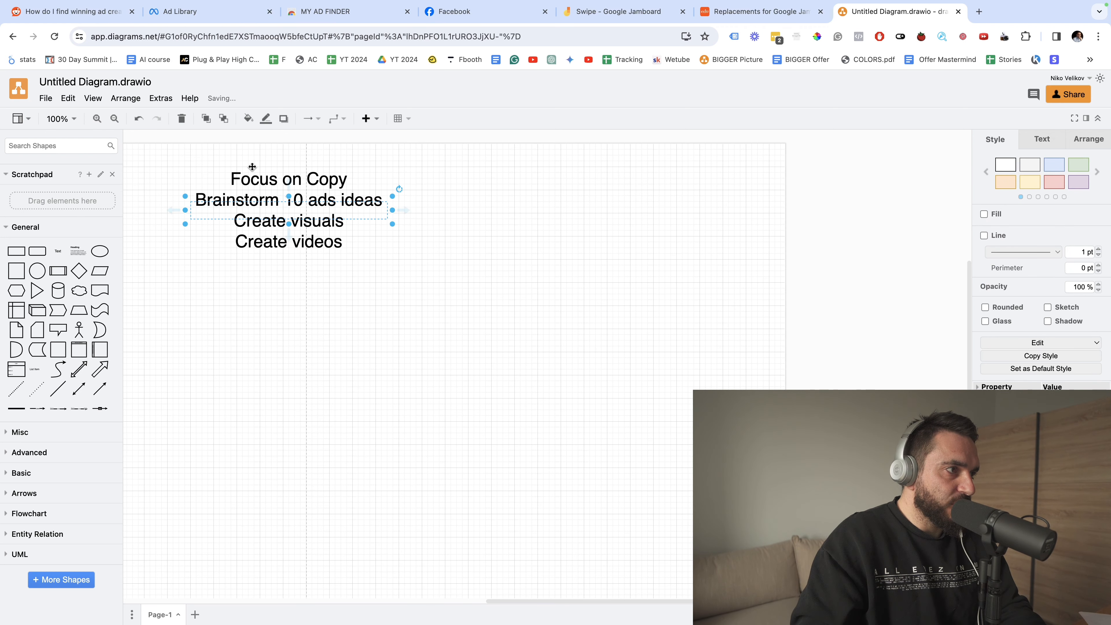
Place a second text block reading 4-5 ads, 2-3 image ads, 1 video ad below the list.
{"action": "left_click_drag", "start_coordinate": [288, 210], "coordinate": [312, 343]}
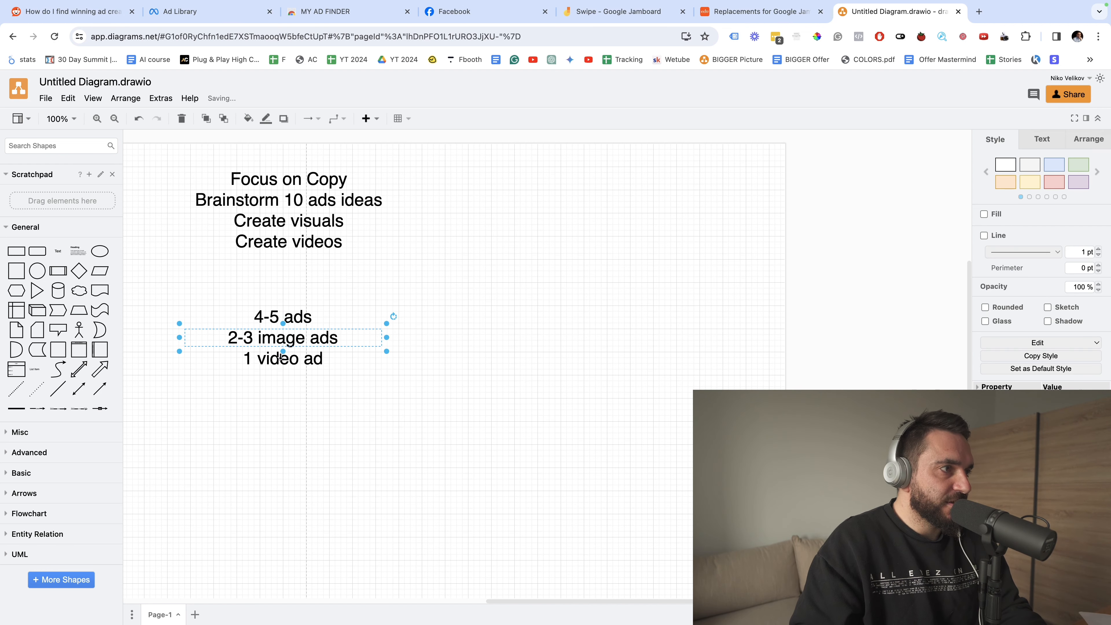
{"action": "mouse_move", "coordinate": [264, 432]}
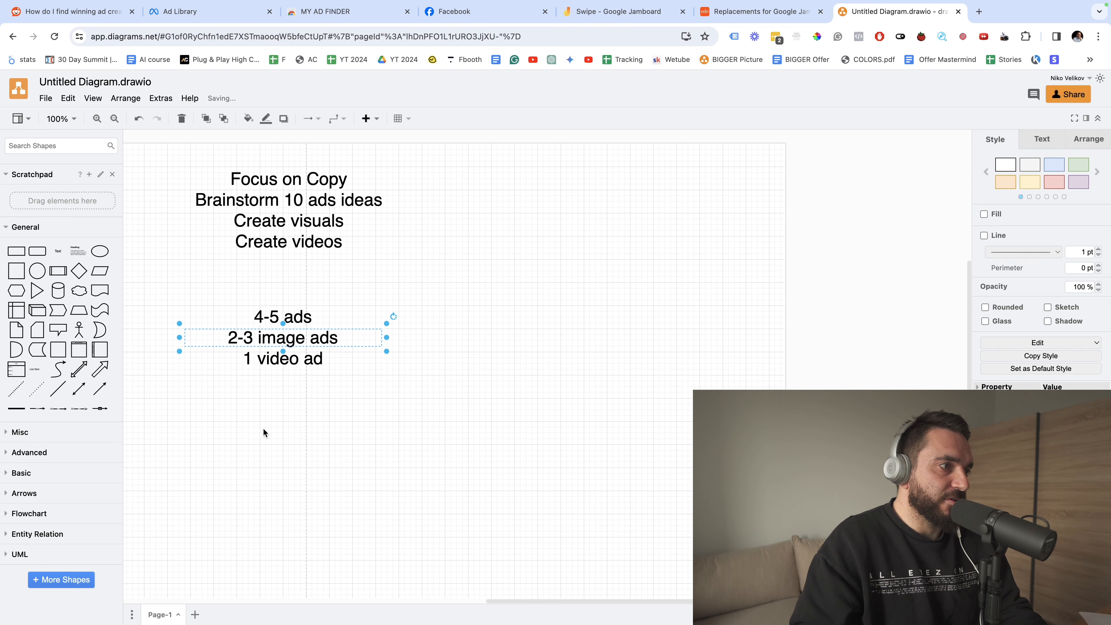
{"action": "mouse_move", "coordinate": [303, 417]}
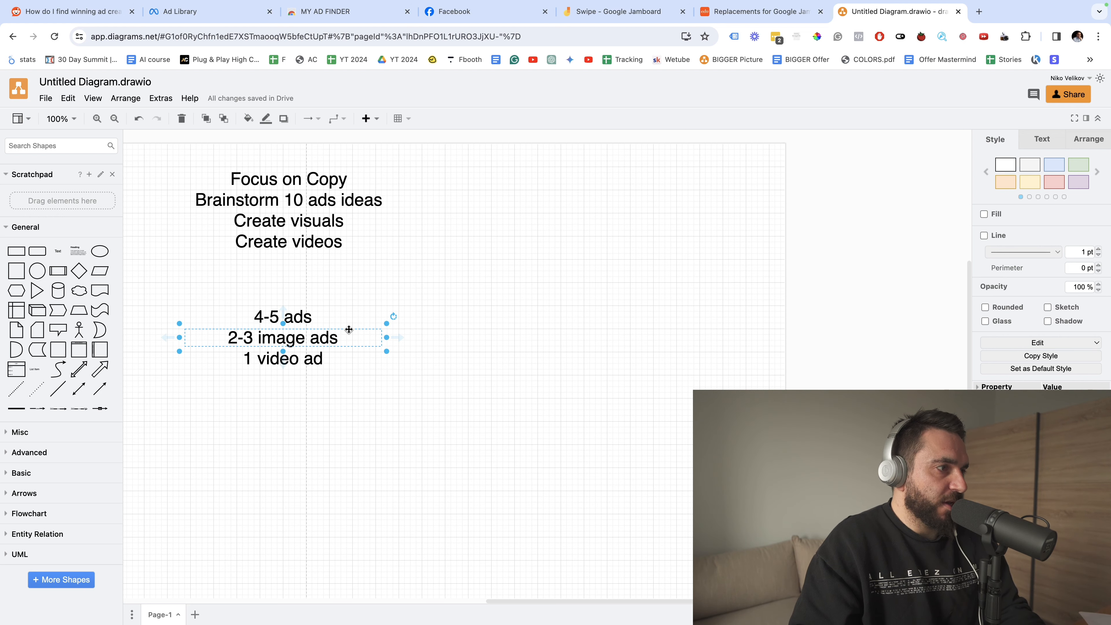
{"action": "mouse_move", "coordinate": [303, 285]}
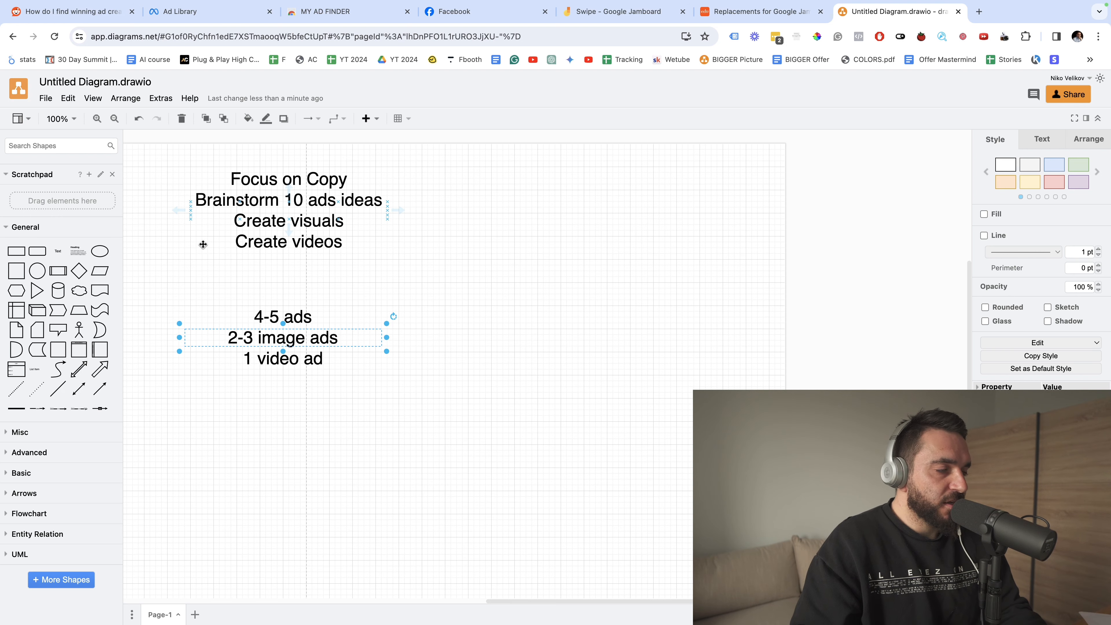
{"action": "left_click", "coordinate": [462, 255]}
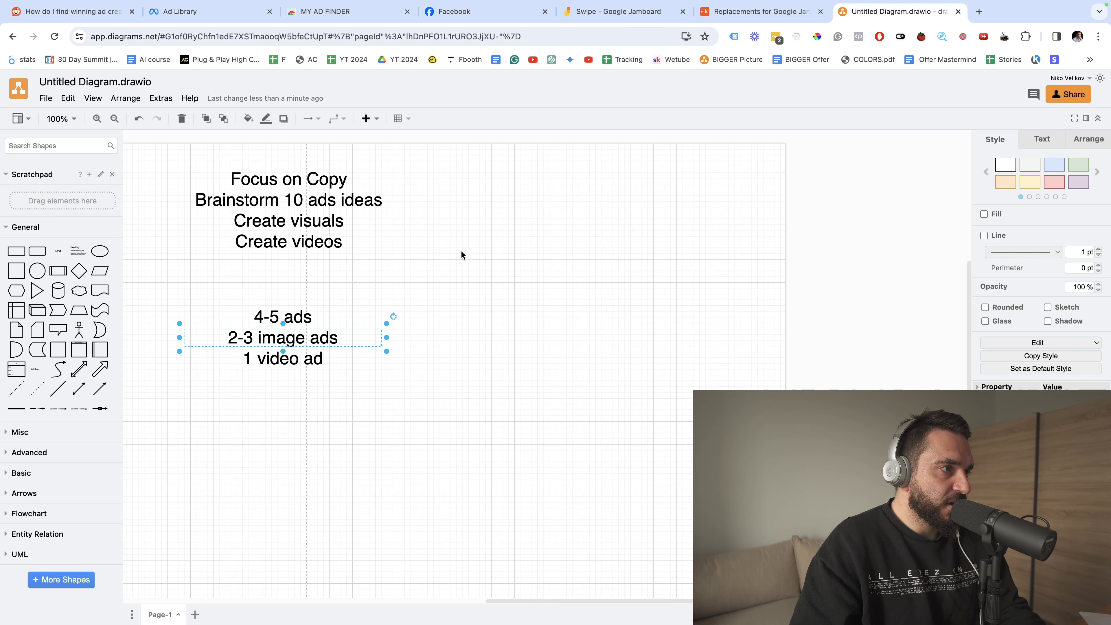
{"action": "mouse_move", "coordinate": [341, 387]}
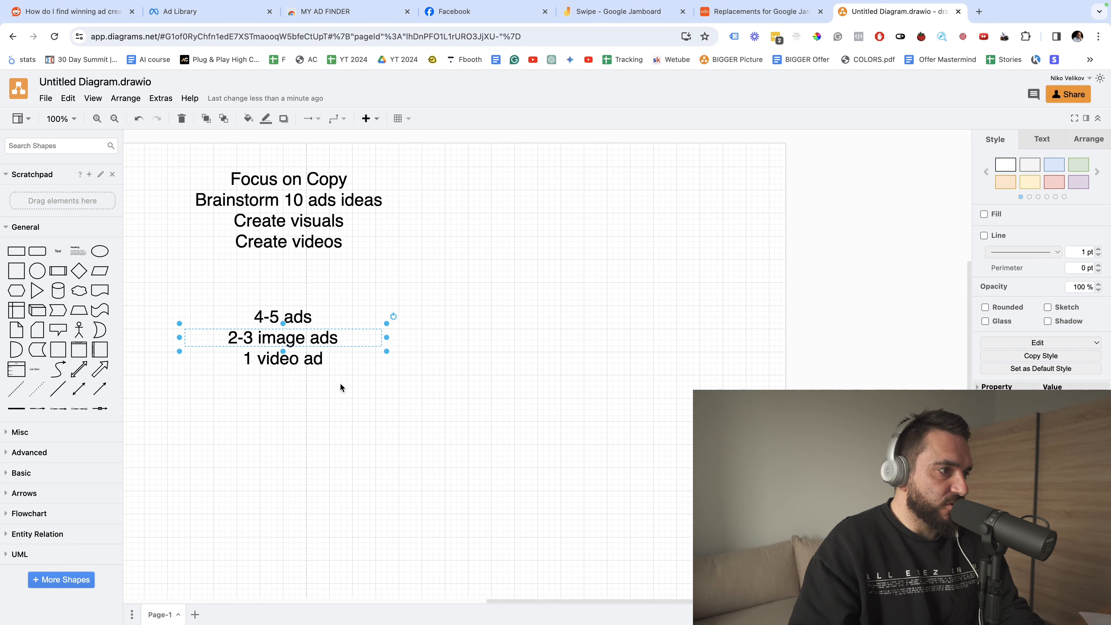
{"action": "left_click", "coordinate": [67, 11]}
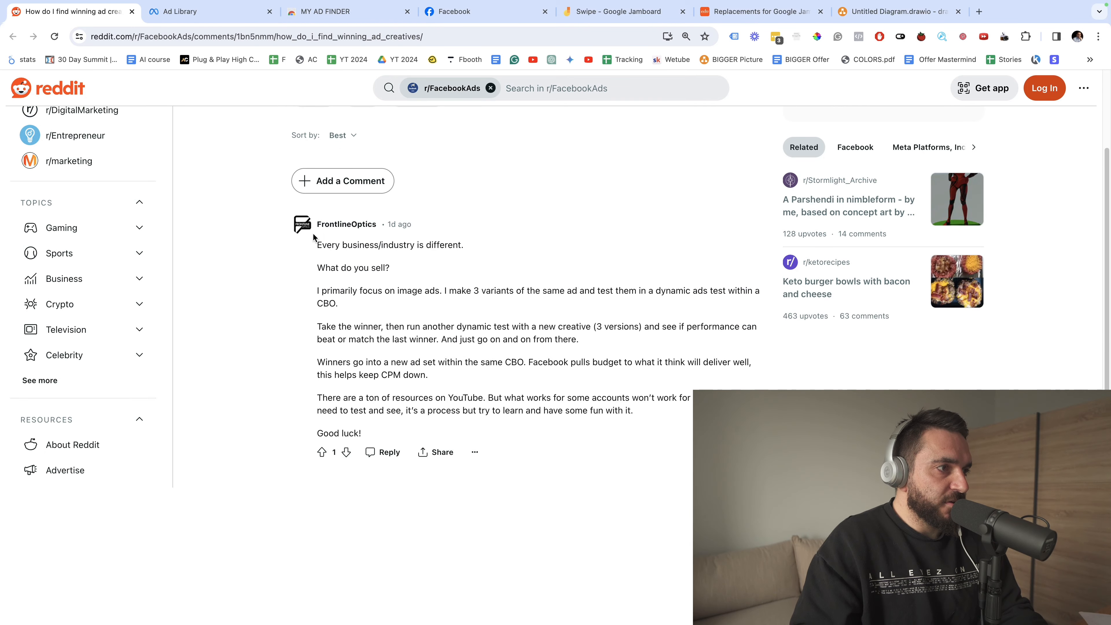
{"action": "mouse_move", "coordinate": [326, 234]}
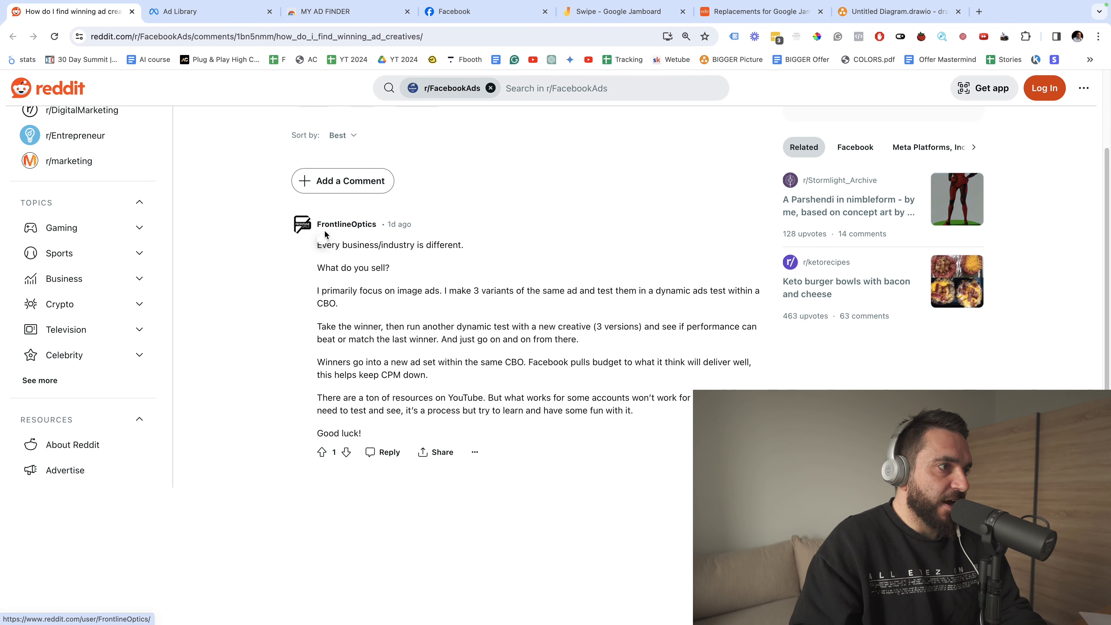
{"action": "mouse_move", "coordinate": [269, 262]}
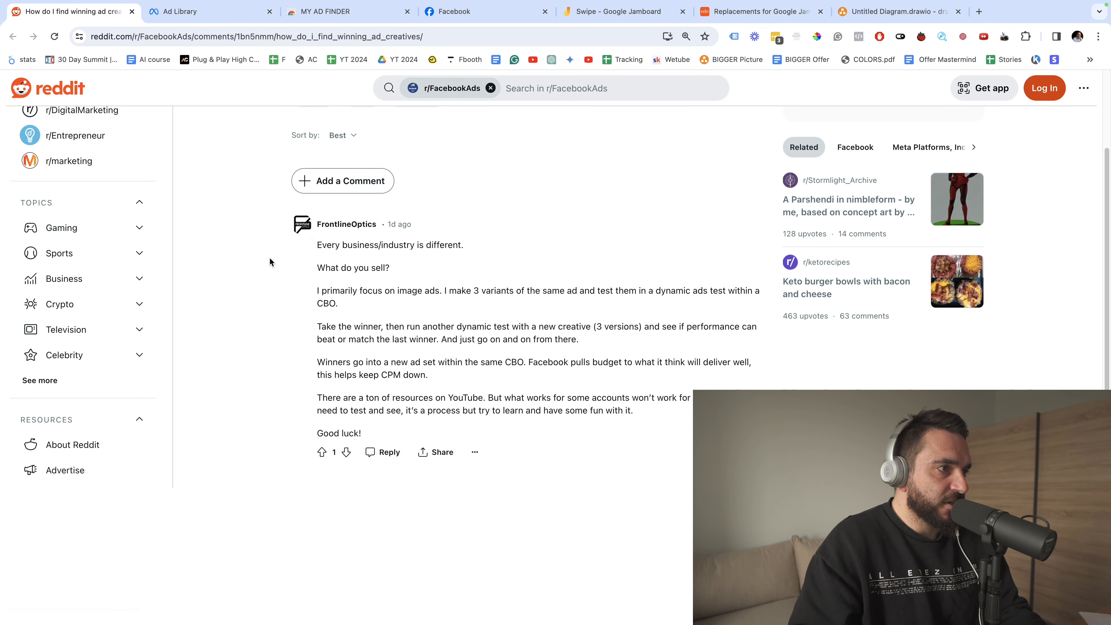
{"action": "mouse_move", "coordinate": [427, 262]}
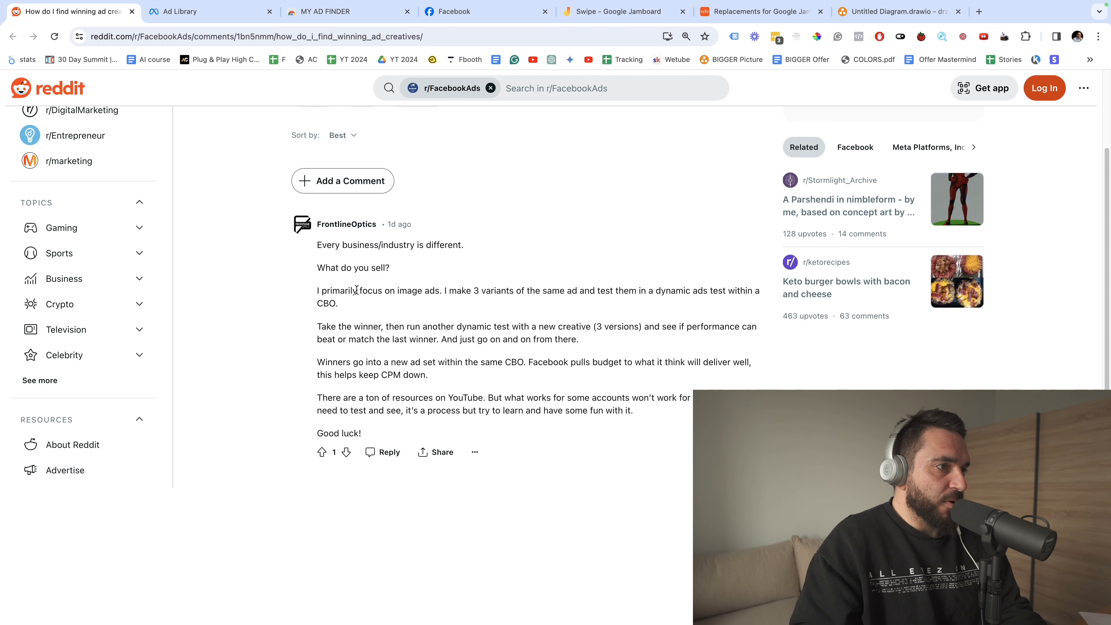
Highlight lines of the FrontlineOptics comment on testing image ad variants in a CBO.
{"action": "left_click_drag", "start_coordinate": [461, 290], "coordinate": [540, 290]}
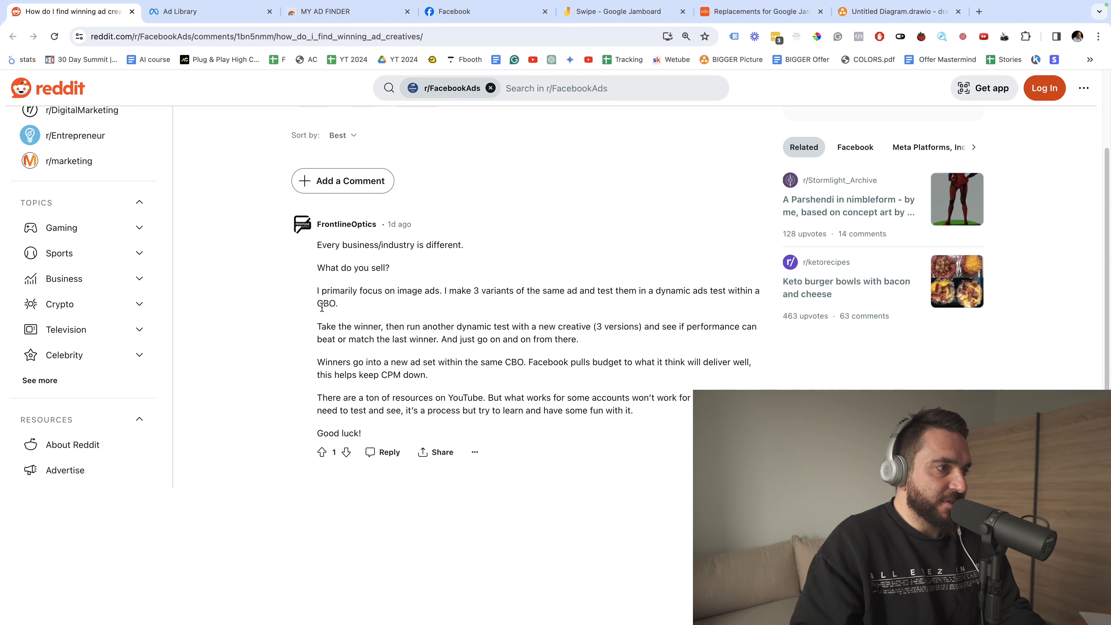
{"action": "mouse_move", "coordinate": [287, 358]}
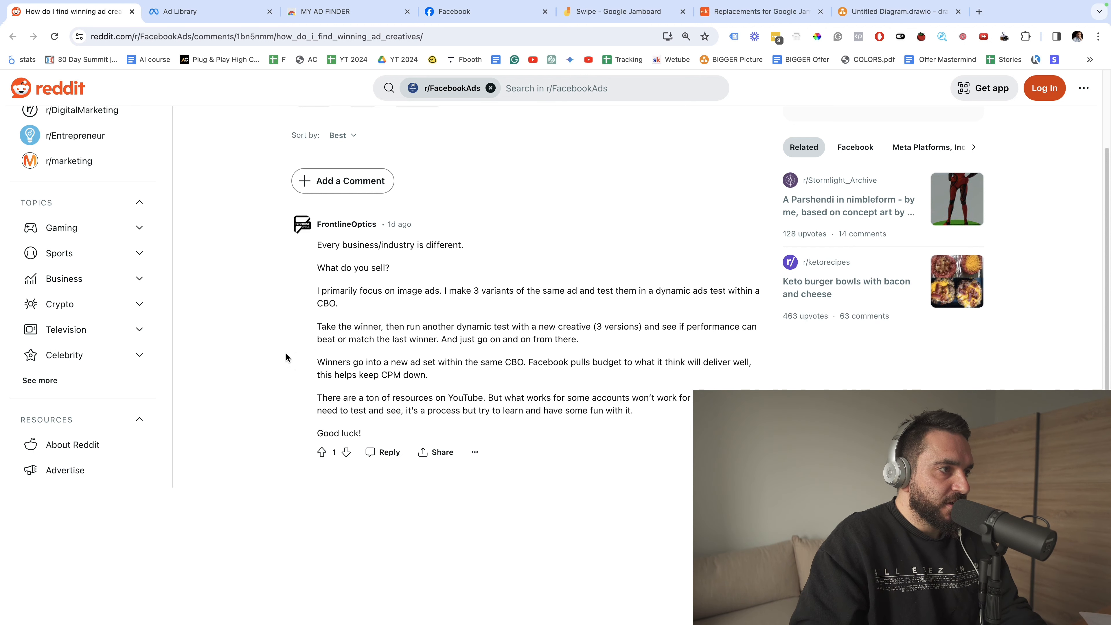
{"action": "mouse_move", "coordinate": [430, 329]}
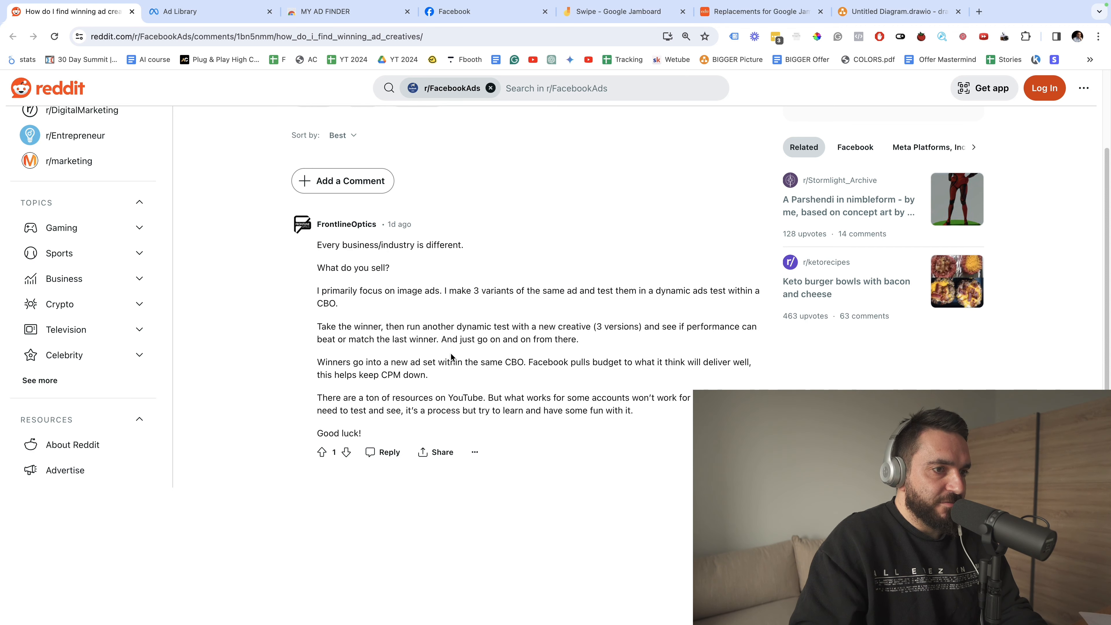
{"action": "double_click", "coordinate": [422, 338]}
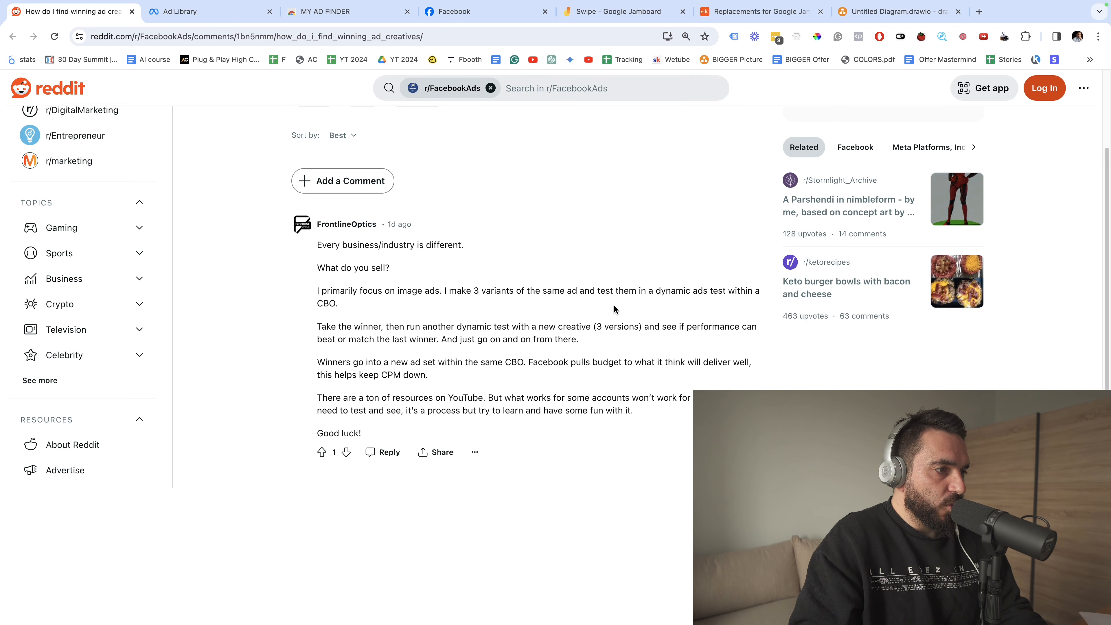
{"action": "left_click_drag", "start_coordinate": [395, 362], "coordinate": [526, 362]}
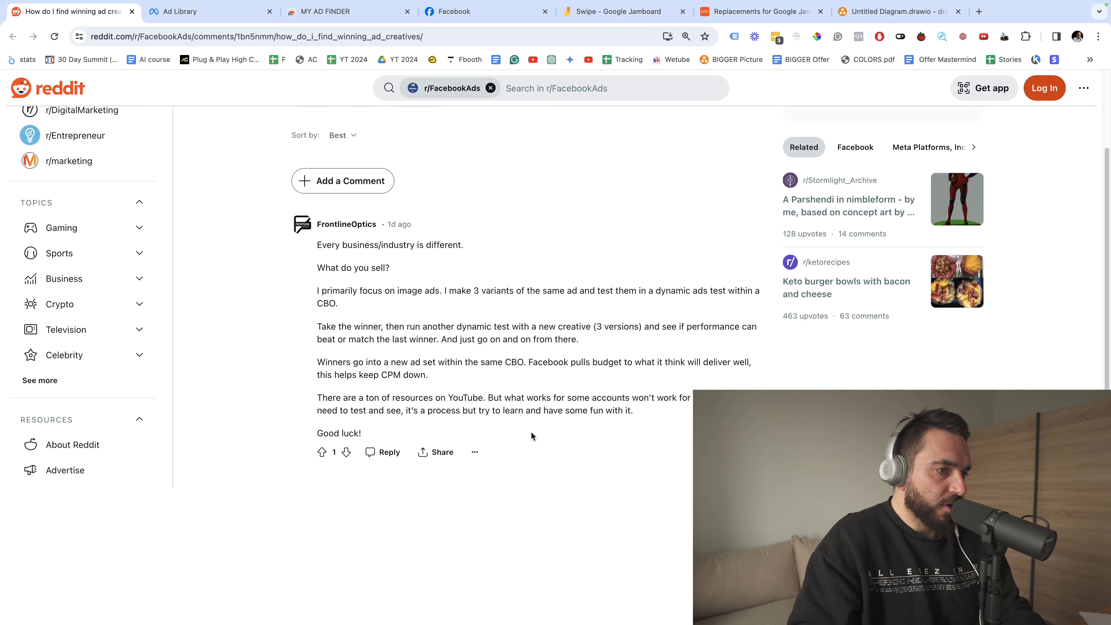
{"action": "mouse_move", "coordinate": [645, 423]}
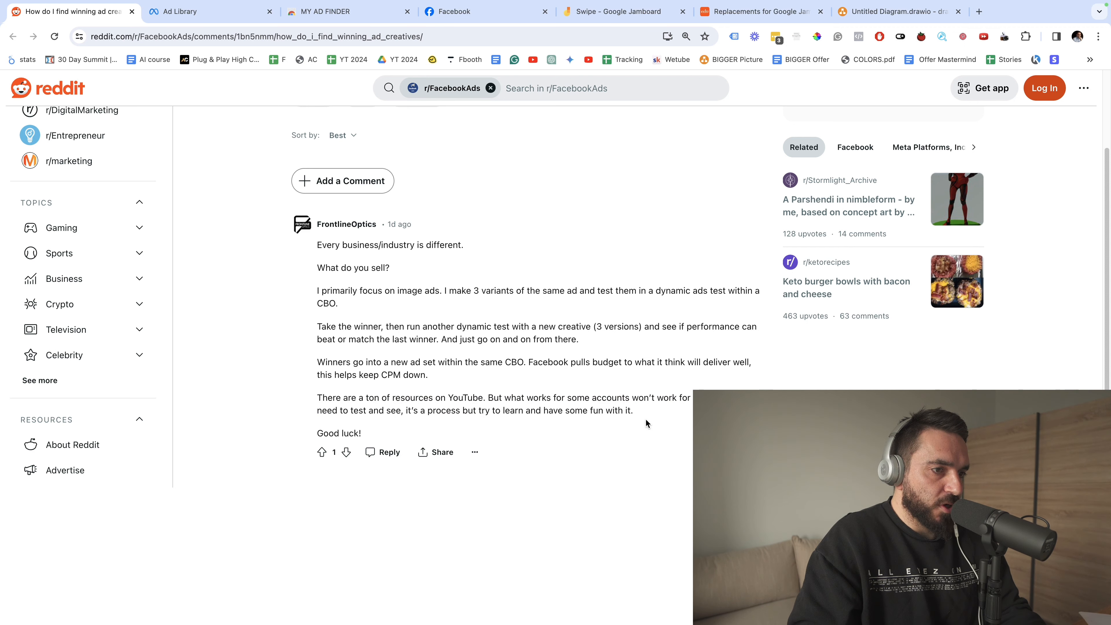
{"action": "mouse_move", "coordinate": [591, 447]}
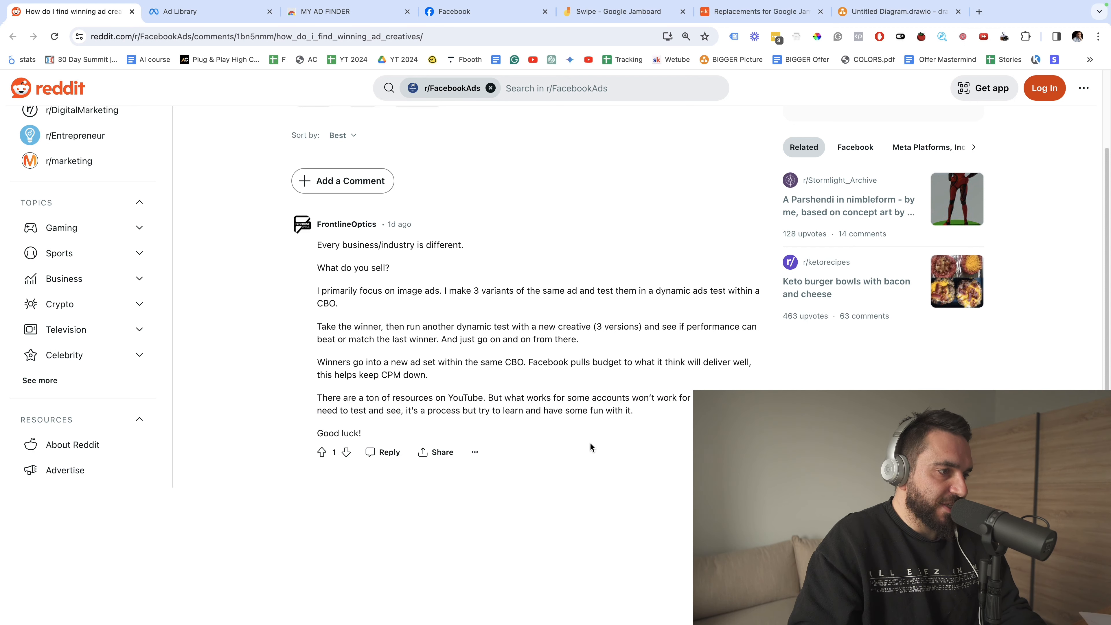
{"action": "mouse_move", "coordinate": [588, 444]}
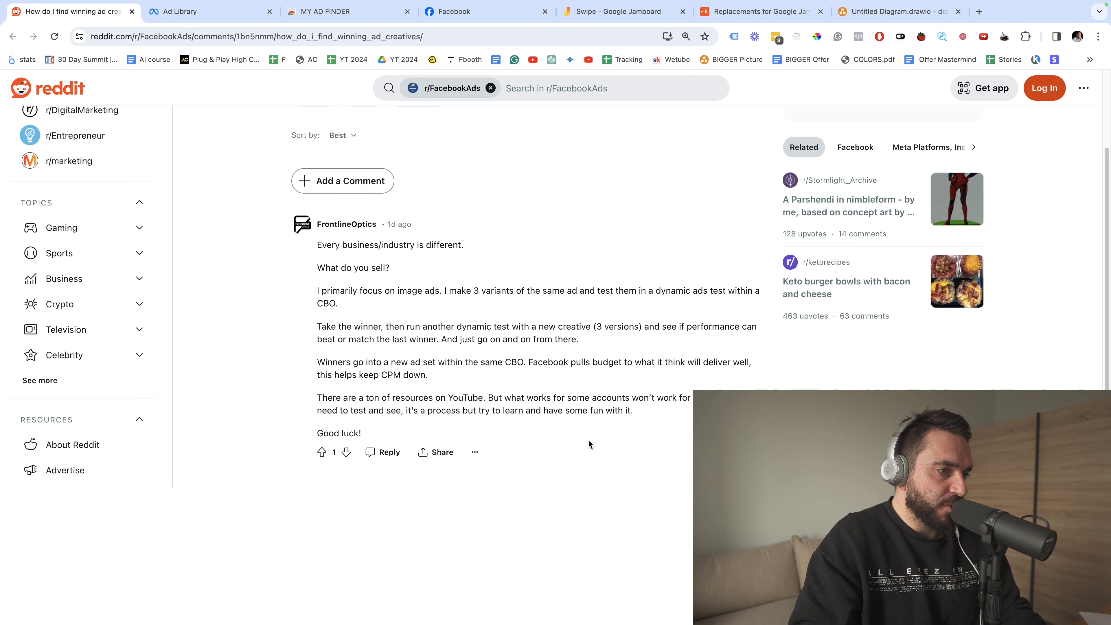
{"action": "mouse_move", "coordinate": [586, 448]}
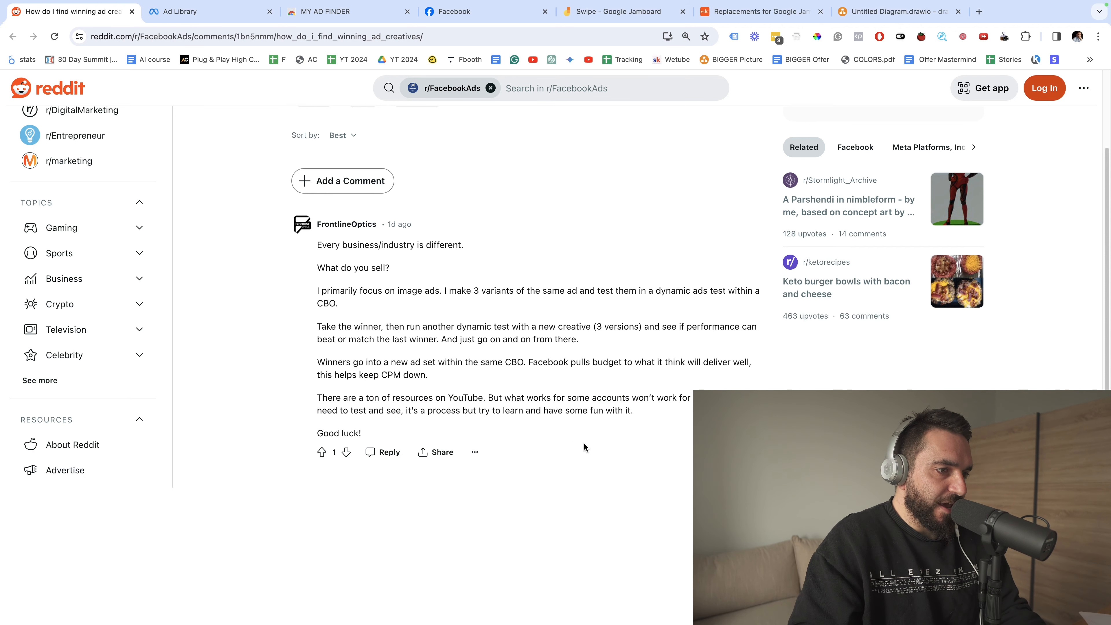
{"action": "mouse_move", "coordinate": [557, 449]}
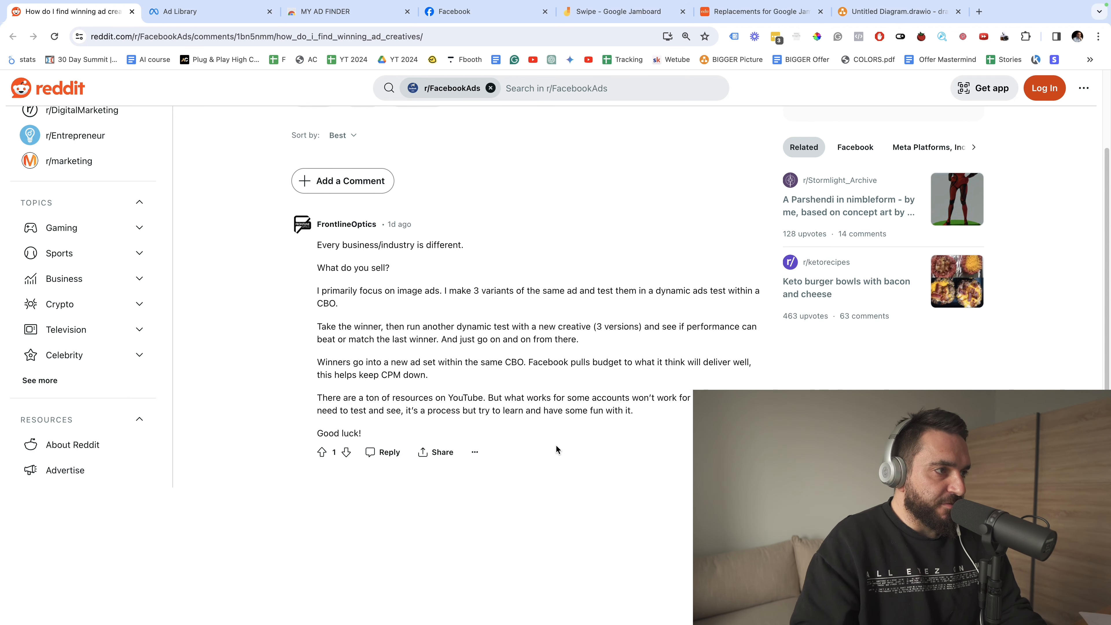